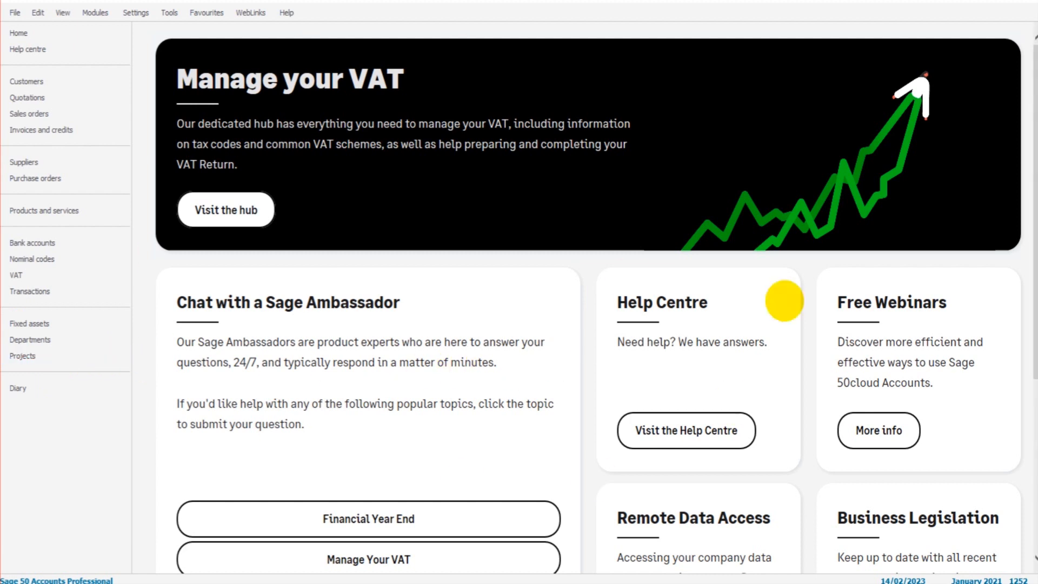
{"action": "mouse_move", "coordinate": [131, 45]}
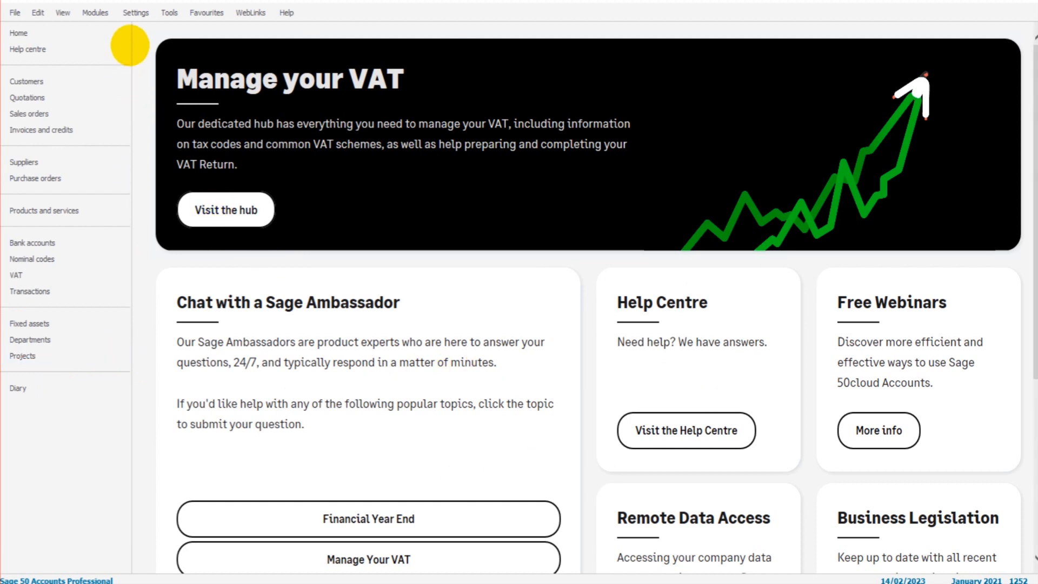
- Open the Settings menu to reveal the User Management submenu
{"action": "left_click", "coordinate": [136, 12]}
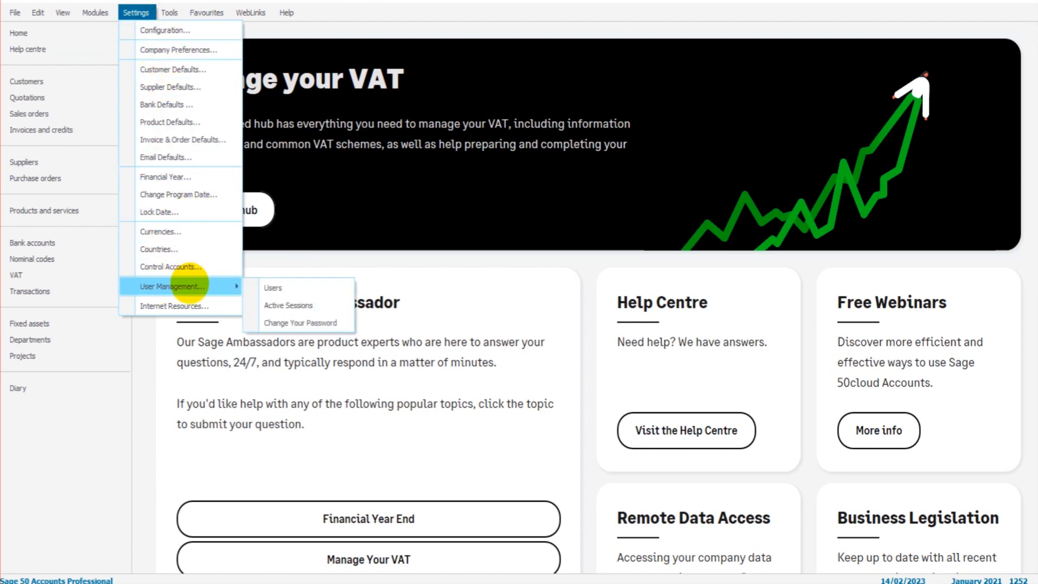
{"action": "mouse_move", "coordinate": [285, 287]}
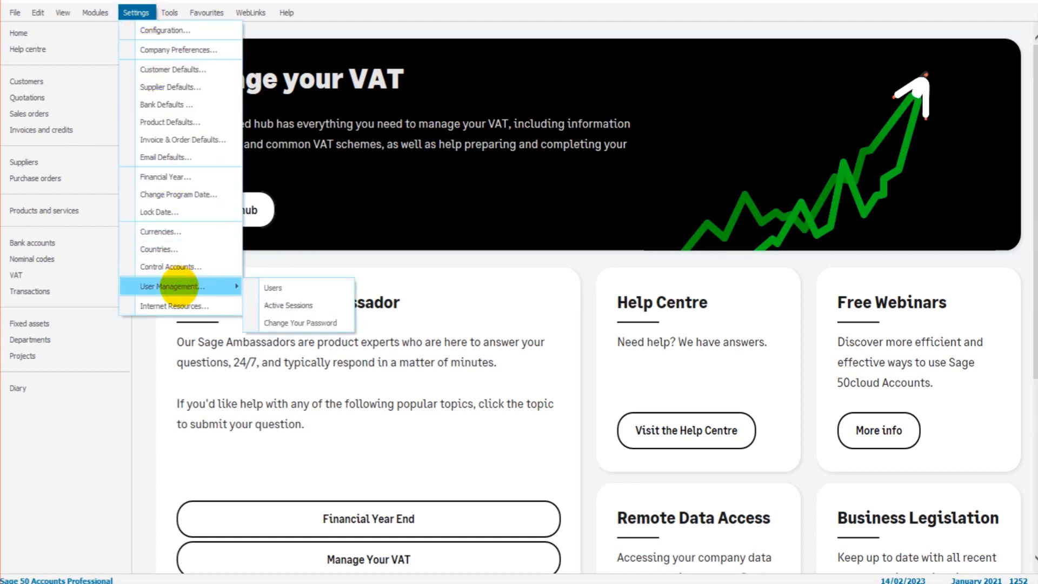
{"action": "mouse_move", "coordinate": [272, 287]}
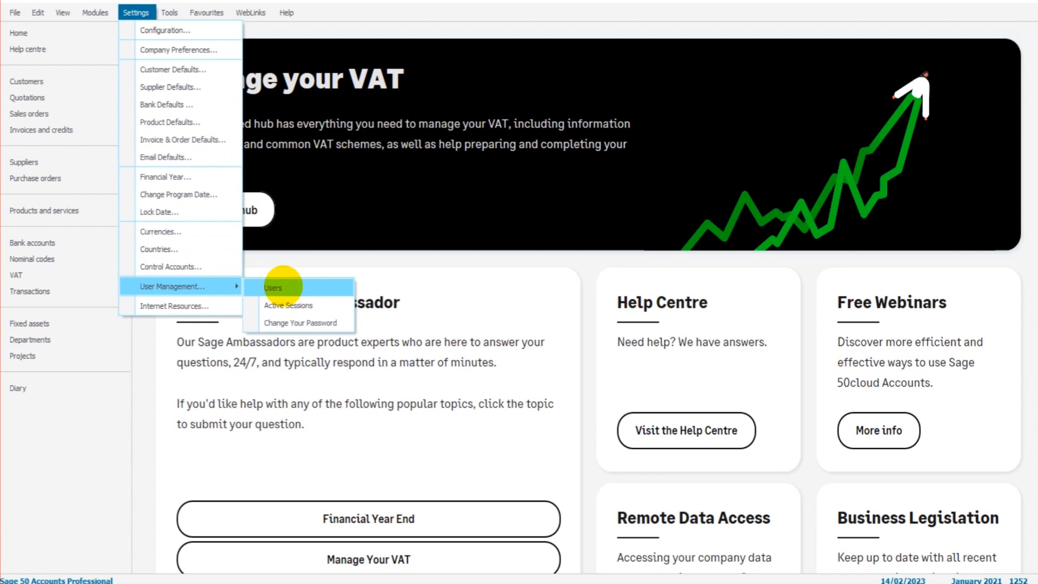
- Open Users to review the single MANAGER System Administrator account with Full access
{"action": "left_click", "coordinate": [272, 287]}
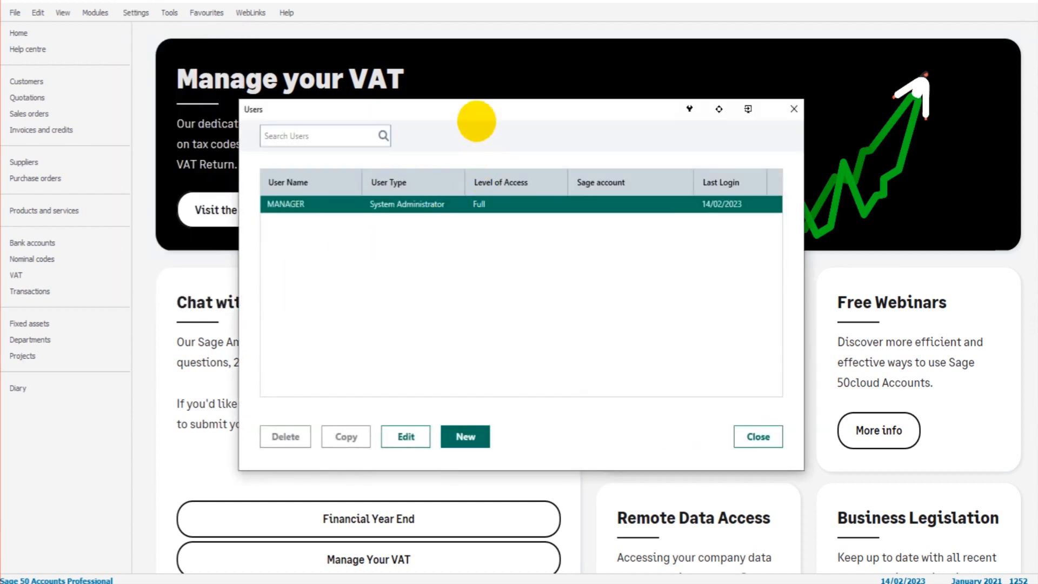
{"action": "mouse_move", "coordinate": [324, 192]}
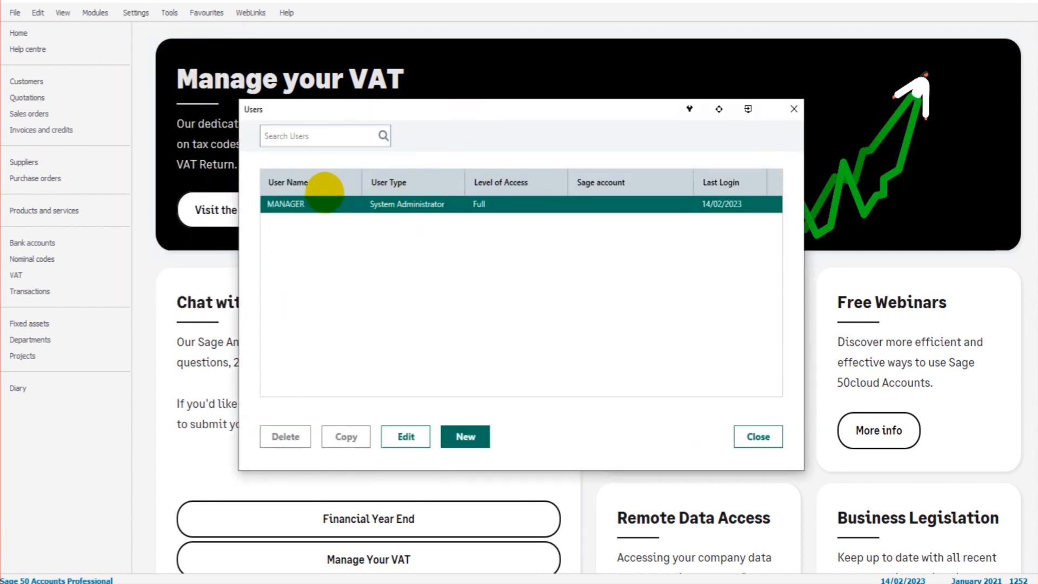
{"action": "mouse_move", "coordinate": [612, 206]}
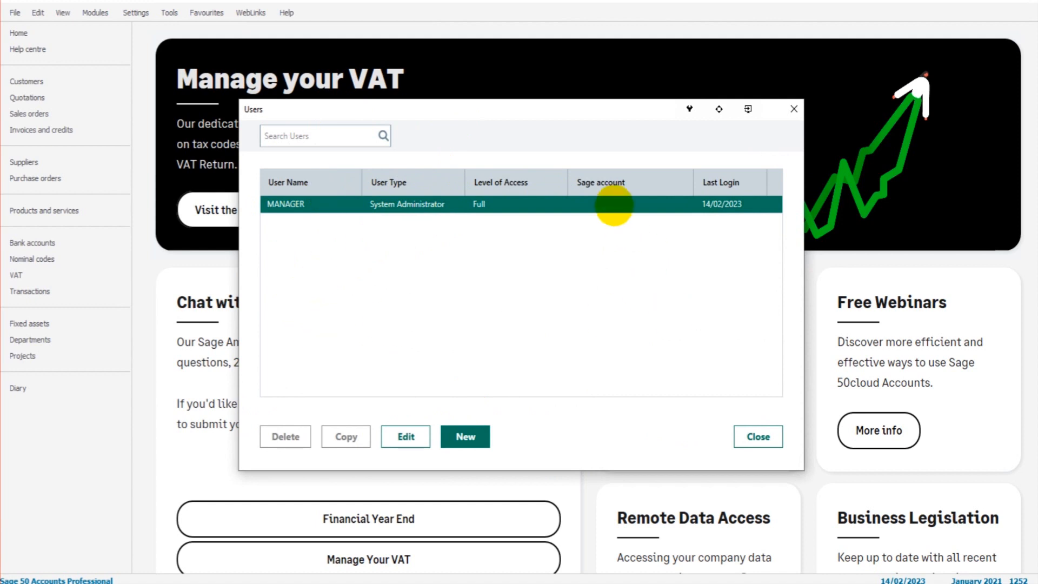
{"action": "mouse_move", "coordinate": [527, 116]}
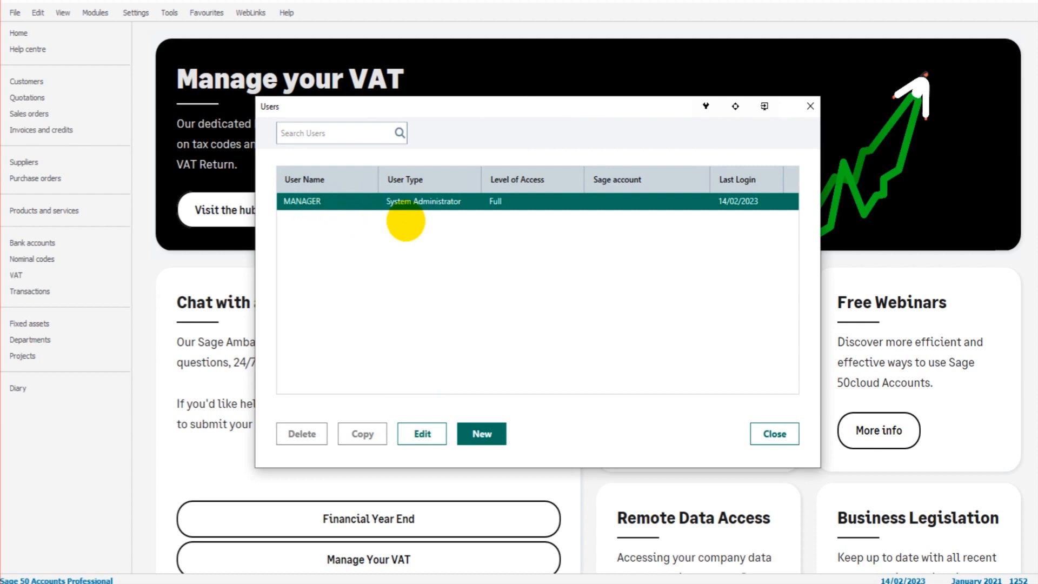
{"action": "mouse_move", "coordinate": [387, 351]}
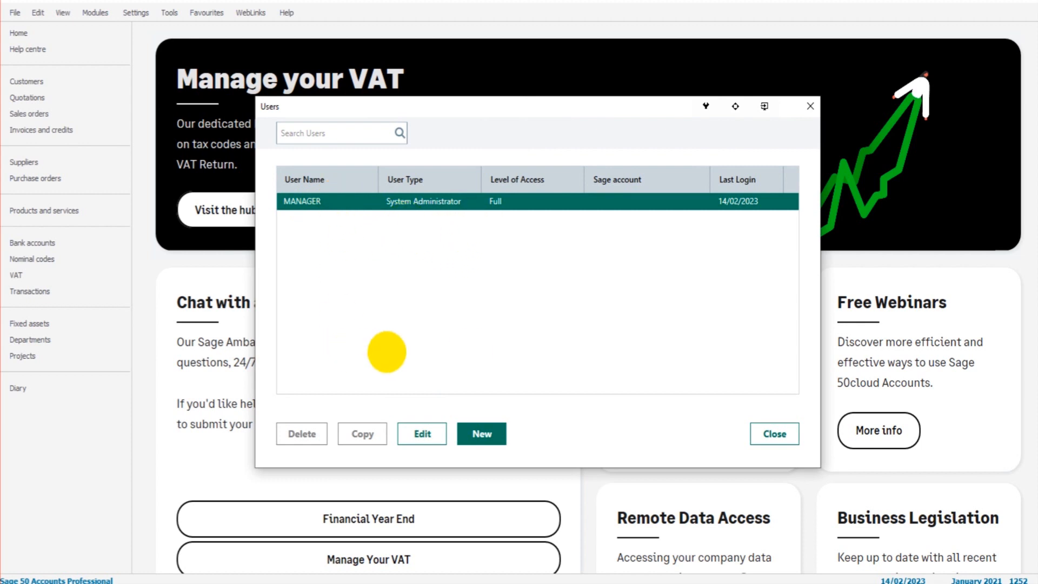
{"action": "mouse_move", "coordinate": [447, 262]}
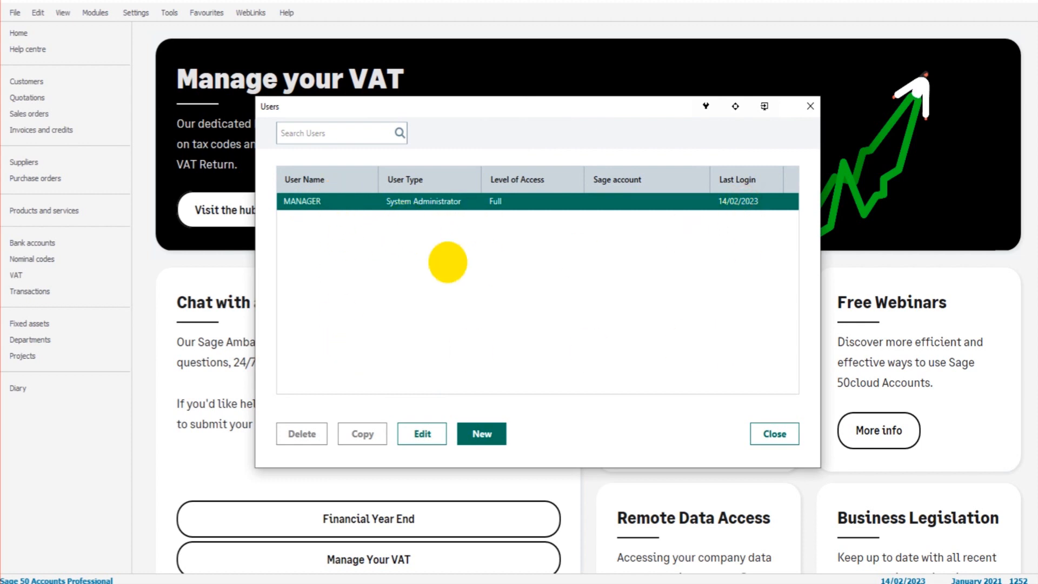
{"action": "mouse_move", "coordinate": [434, 262]}
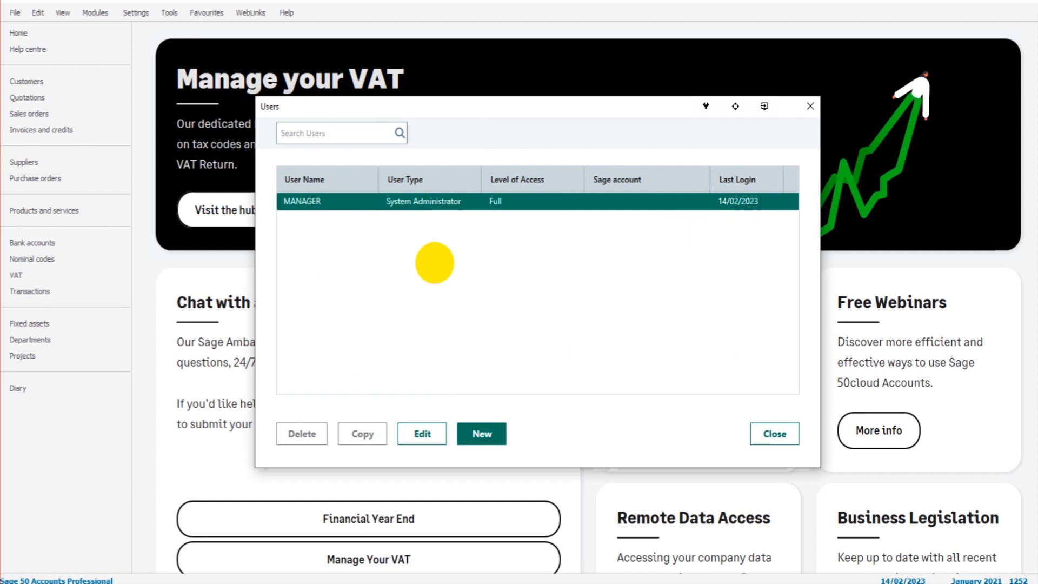
{"action": "mouse_move", "coordinate": [392, 219]}
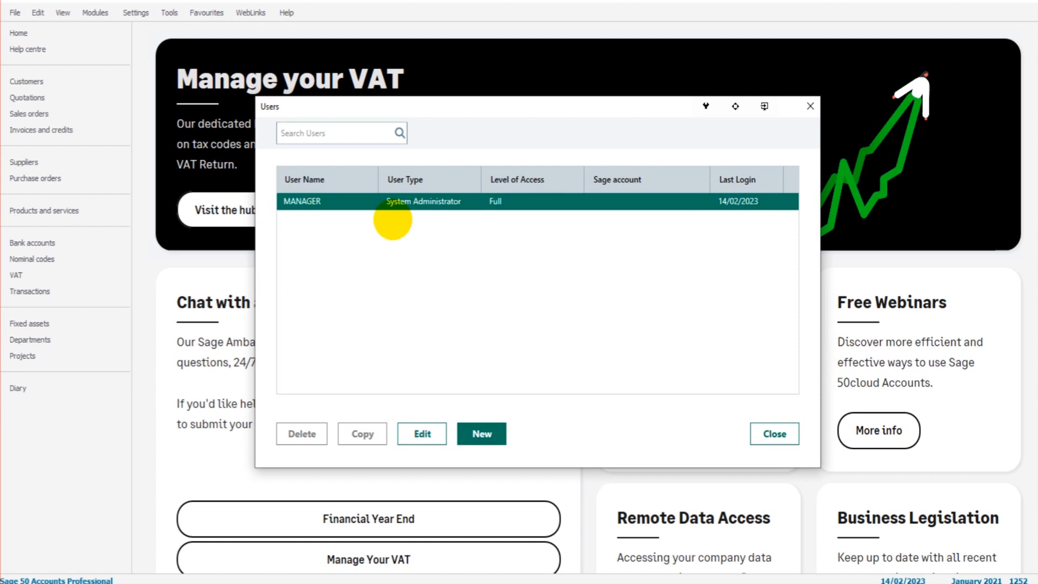
{"action": "mouse_move", "coordinate": [306, 338]}
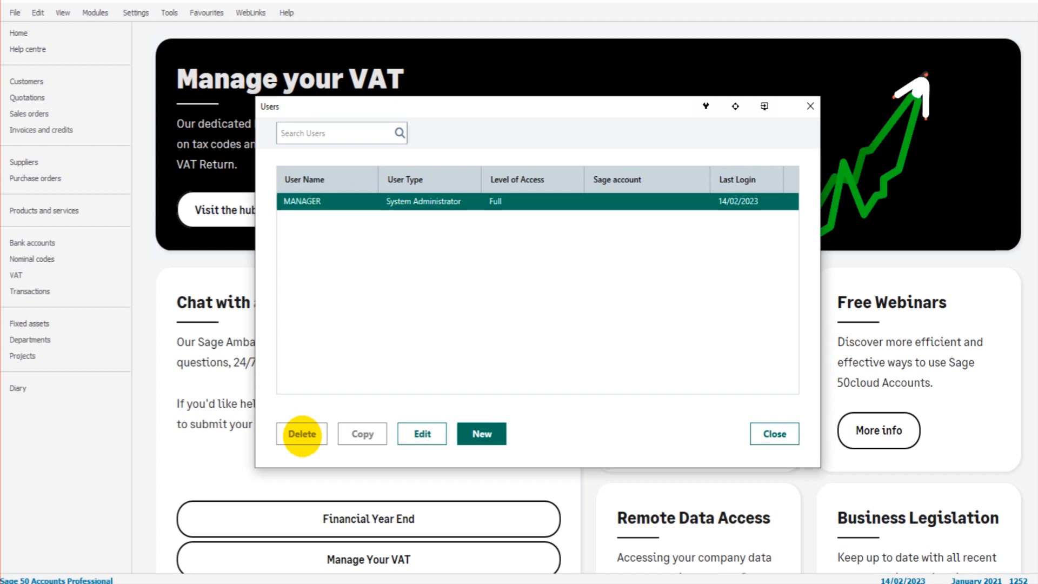
{"action": "mouse_move", "coordinate": [436, 215]}
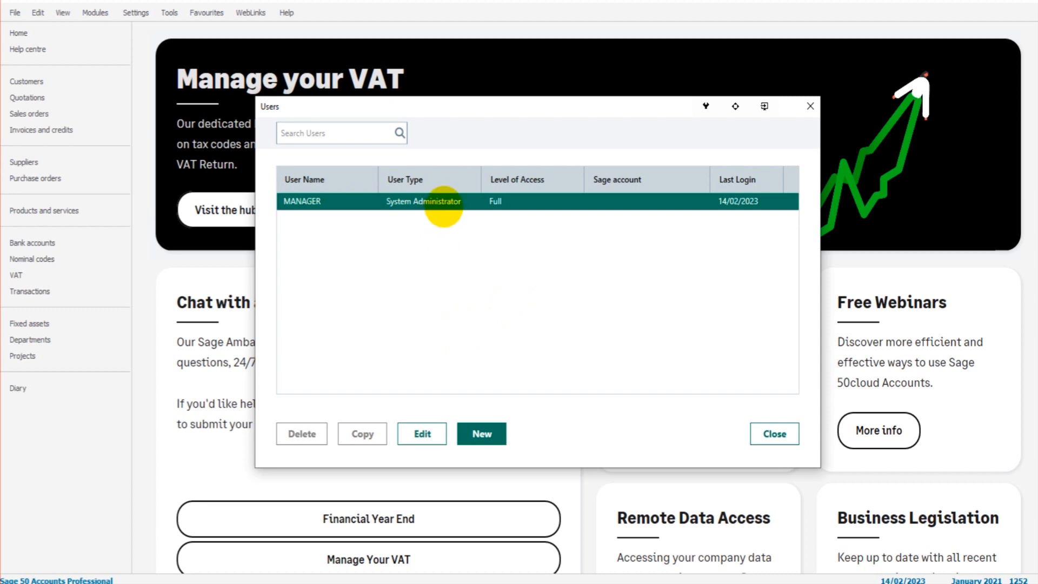
{"action": "mouse_move", "coordinate": [443, 225]}
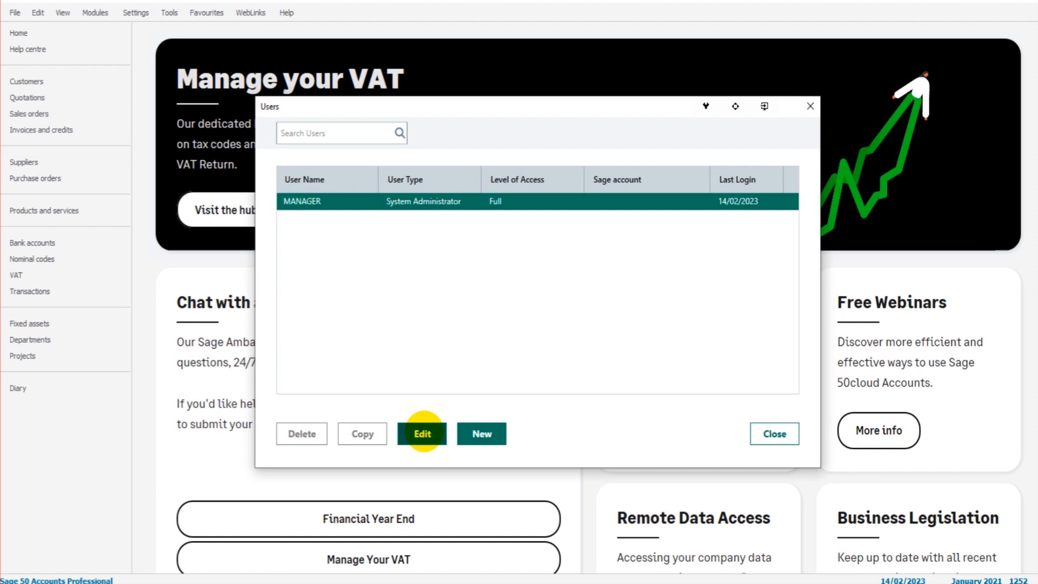
{"action": "mouse_move", "coordinate": [493, 407]}
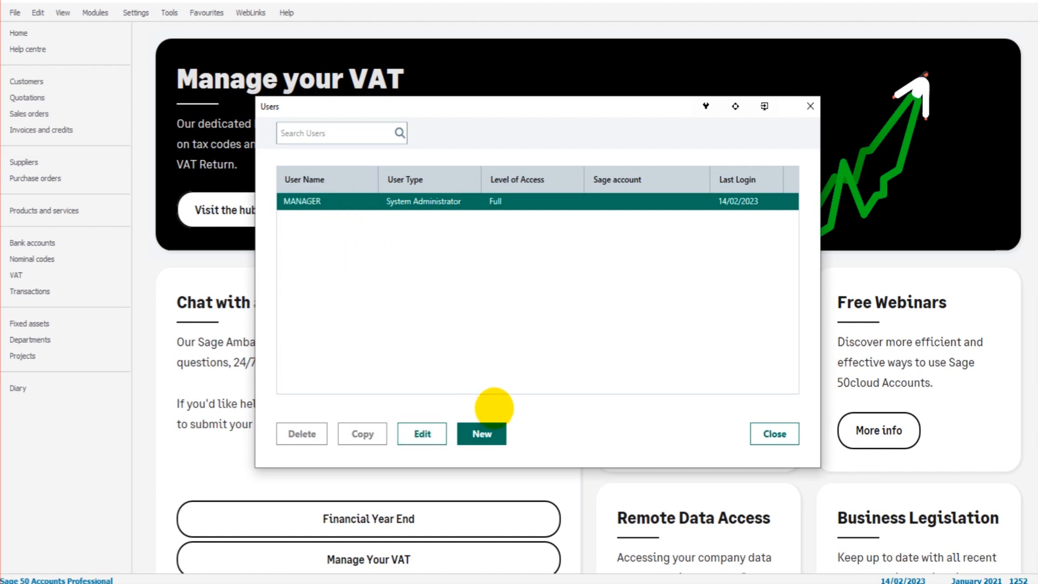
{"action": "mouse_move", "coordinate": [457, 286]}
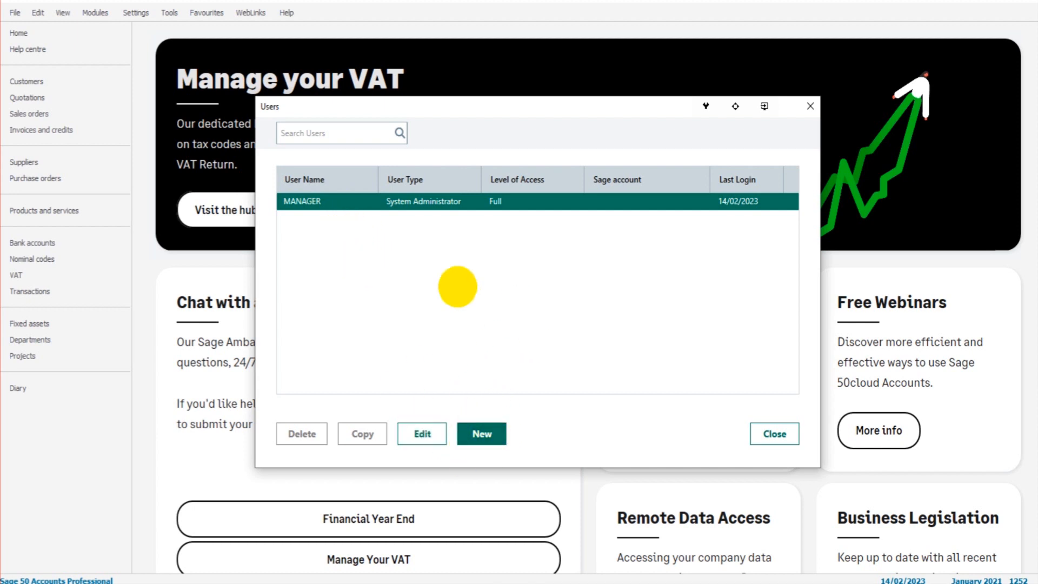
{"action": "mouse_move", "coordinate": [428, 300]}
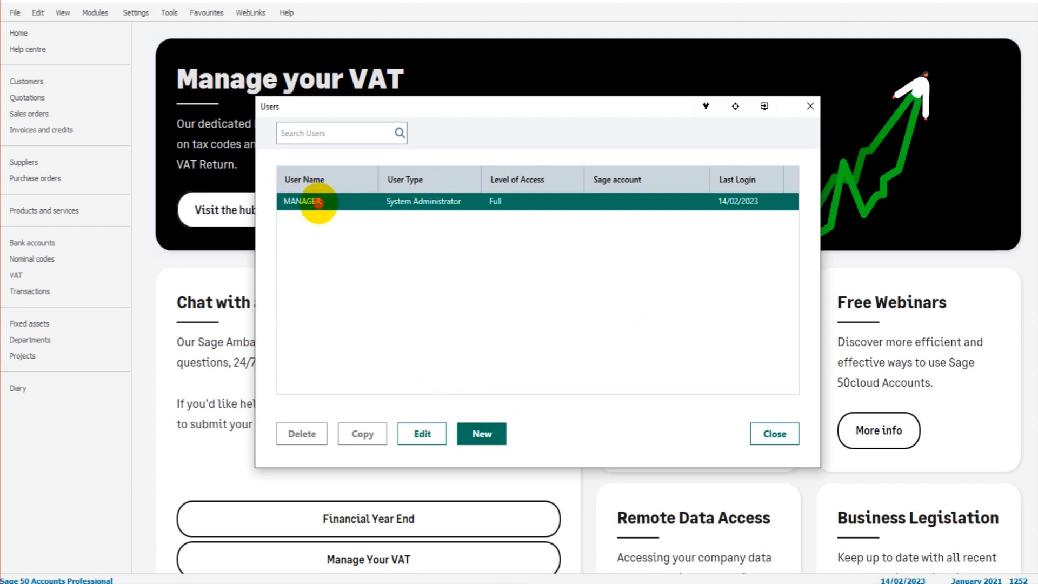
{"action": "mouse_move", "coordinate": [333, 324]}
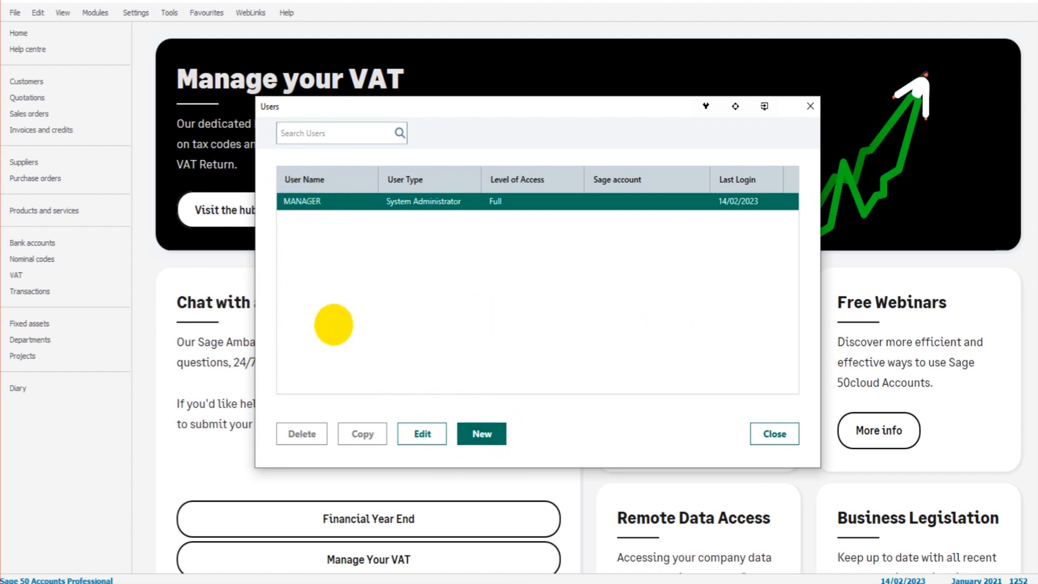
{"action": "mouse_move", "coordinate": [405, 202]}
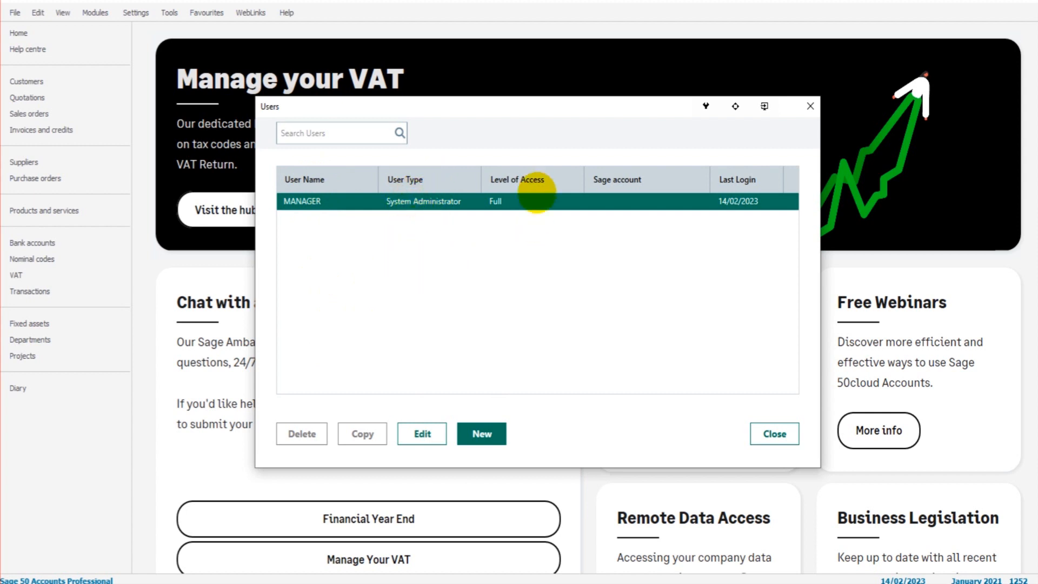
{"action": "mouse_move", "coordinate": [747, 179]}
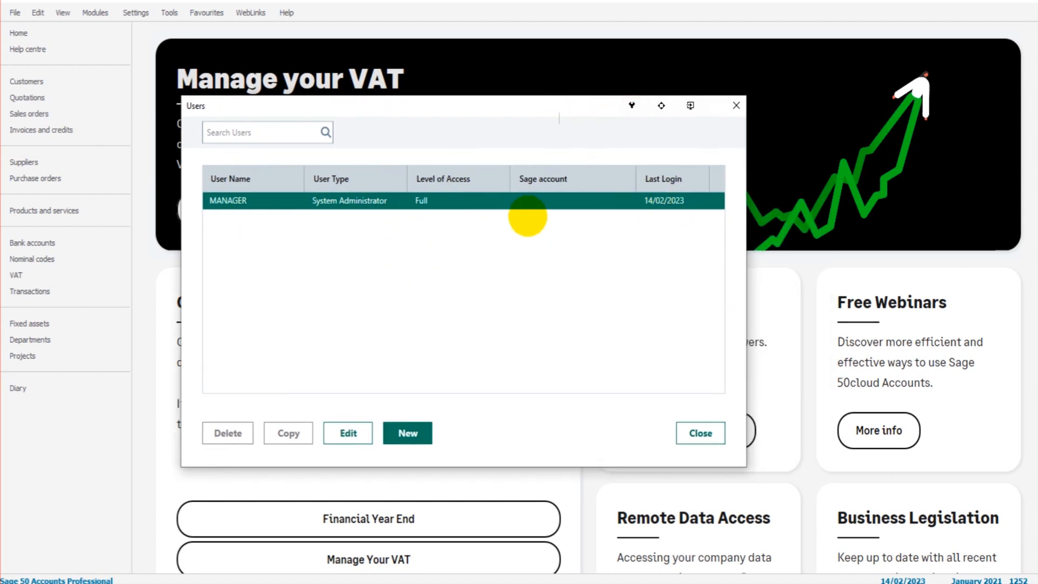
{"action": "mouse_move", "coordinate": [259, 339]}
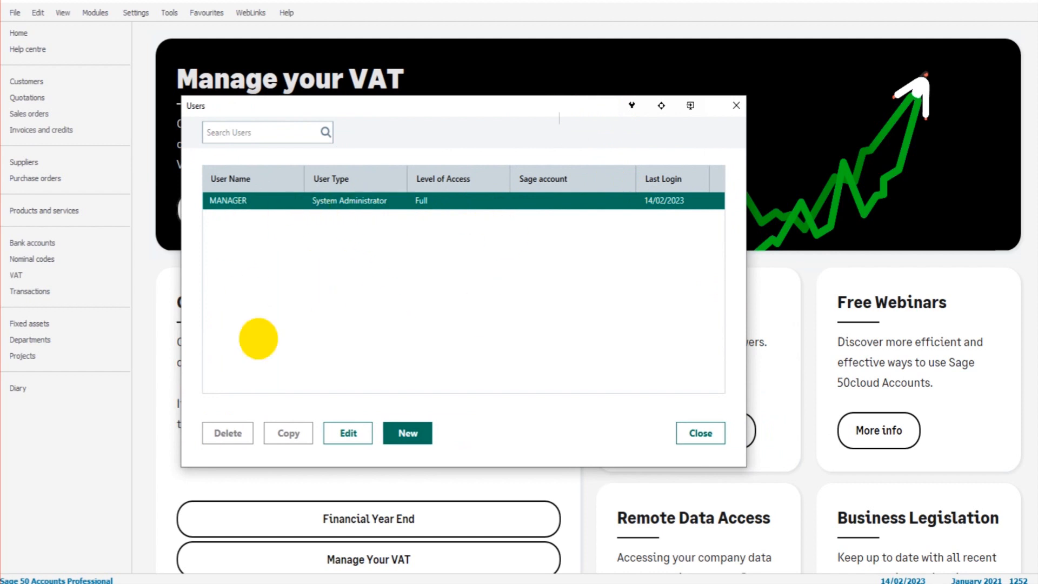
{"action": "mouse_move", "coordinate": [493, 174]}
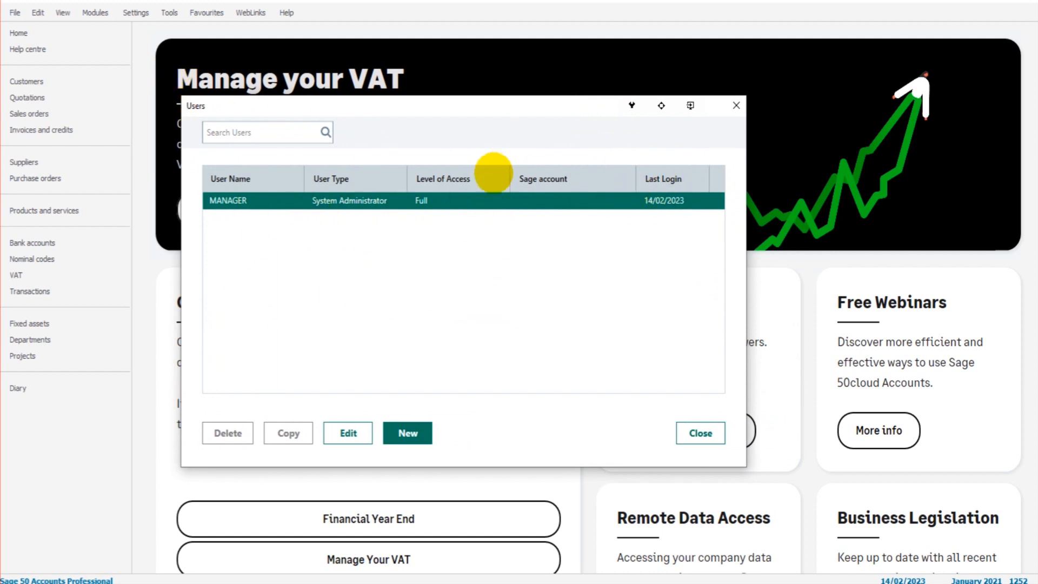
{"action": "mouse_move", "coordinate": [522, 258]}
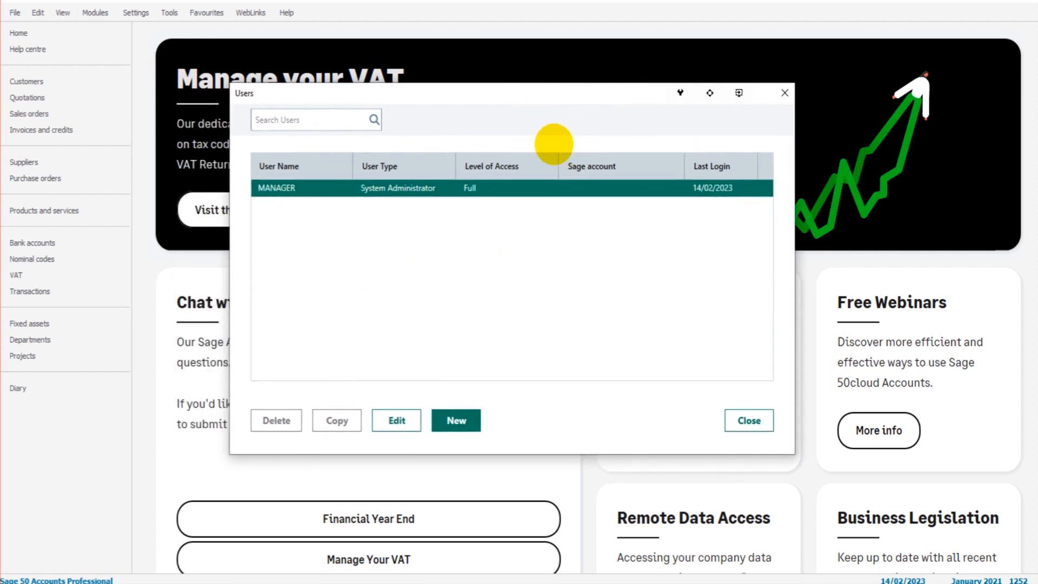
{"action": "mouse_move", "coordinate": [478, 318]}
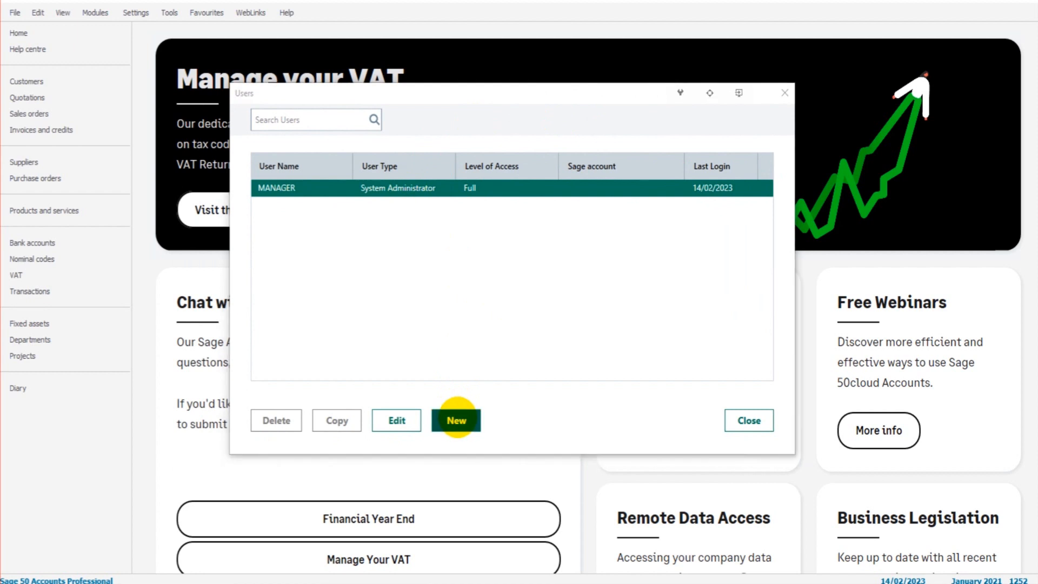
- Start a new user account with the Standard user type
{"action": "left_click", "coordinate": [456, 420]}
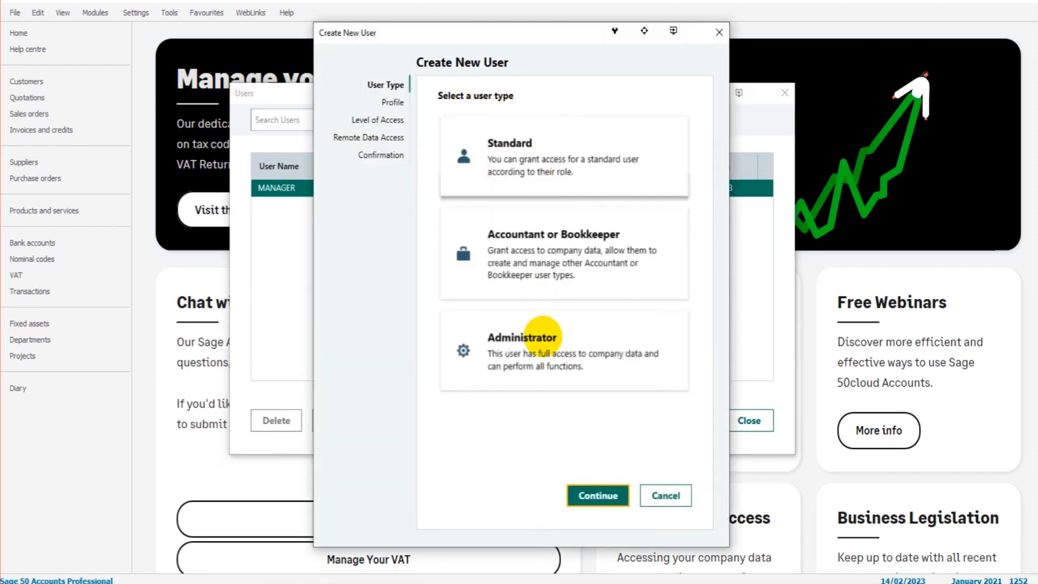
{"action": "mouse_move", "coordinate": [542, 142]}
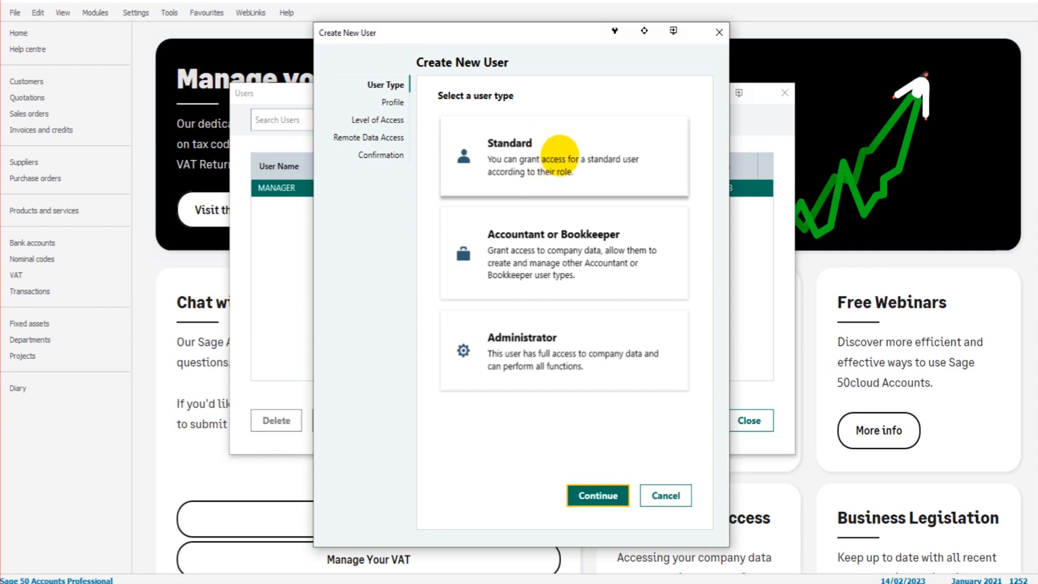
{"action": "mouse_move", "coordinate": [522, 361]}
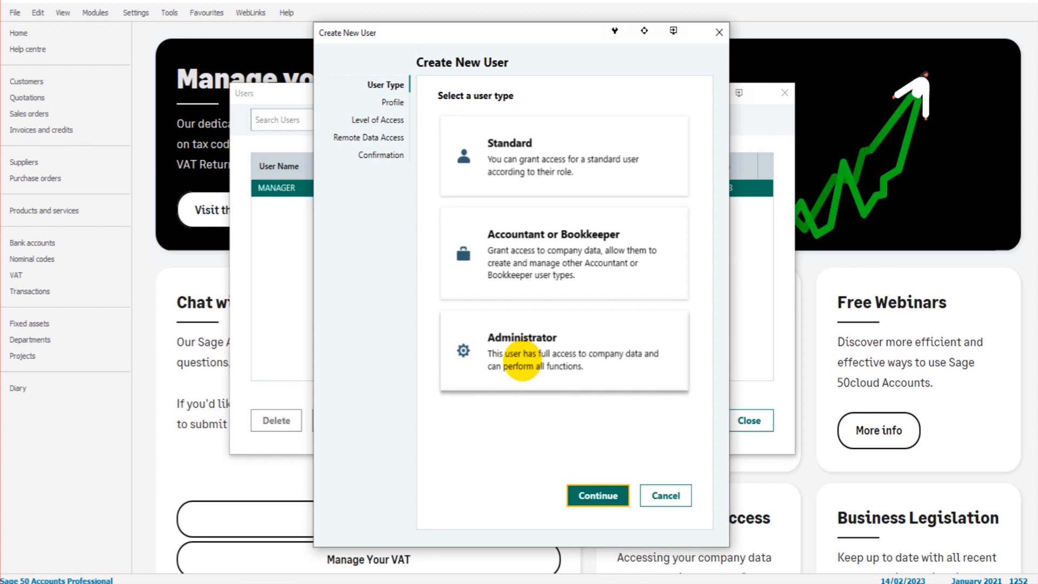
{"action": "mouse_move", "coordinate": [486, 334]}
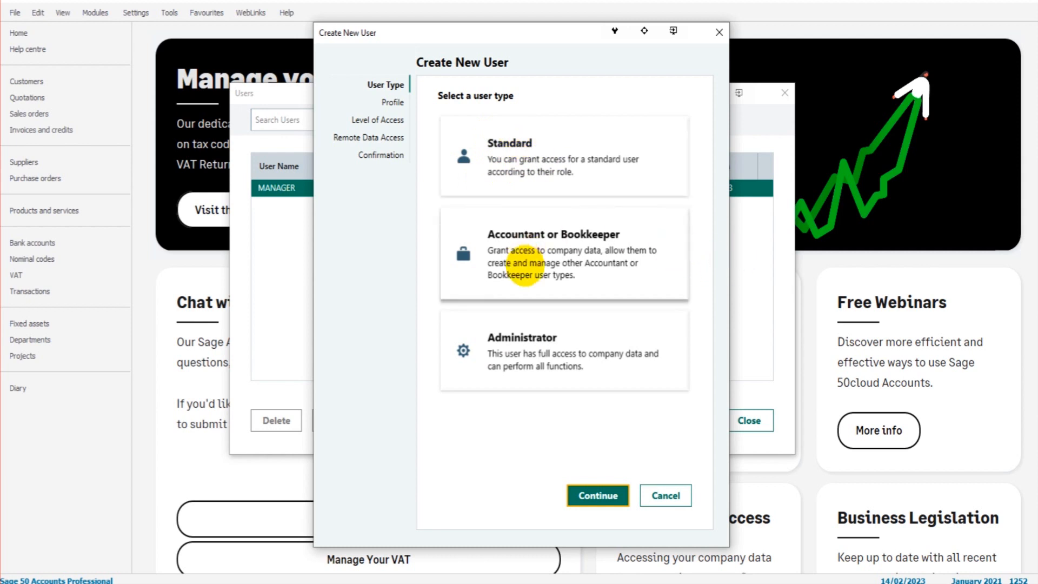
{"action": "mouse_move", "coordinate": [546, 239]}
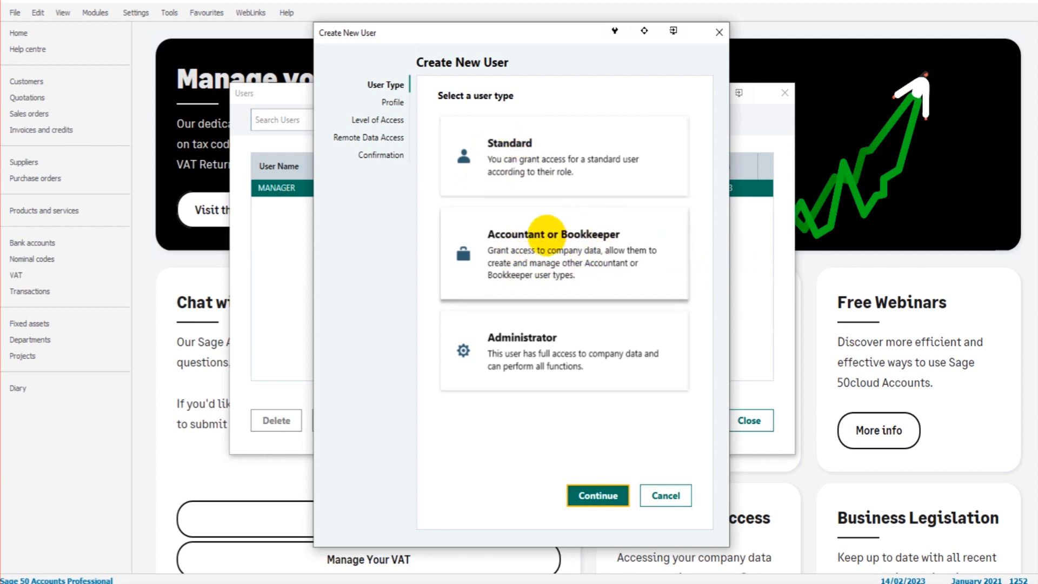
{"action": "mouse_move", "coordinate": [543, 268]}
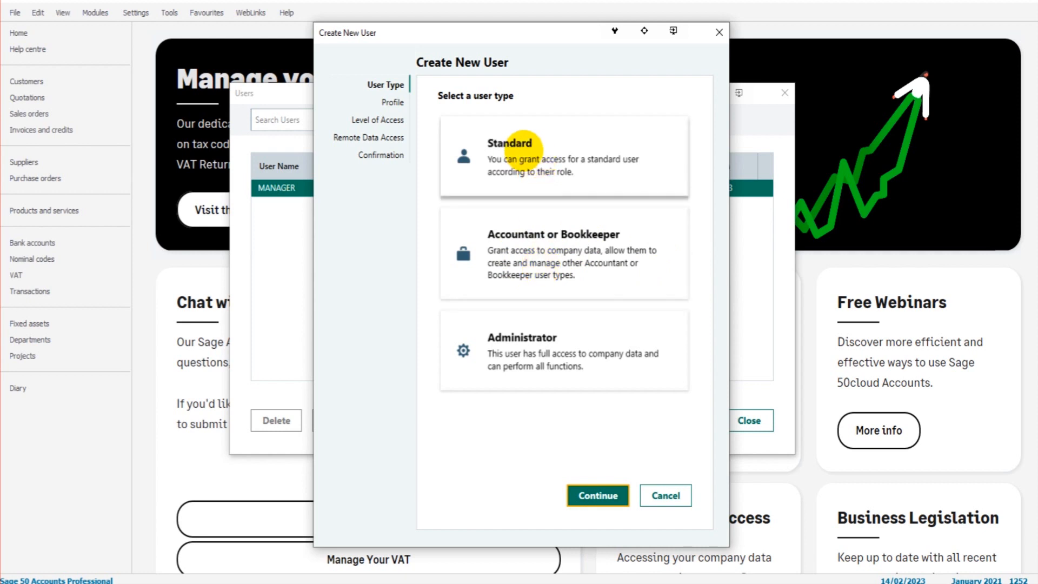
{"action": "left_click", "coordinate": [563, 156]}
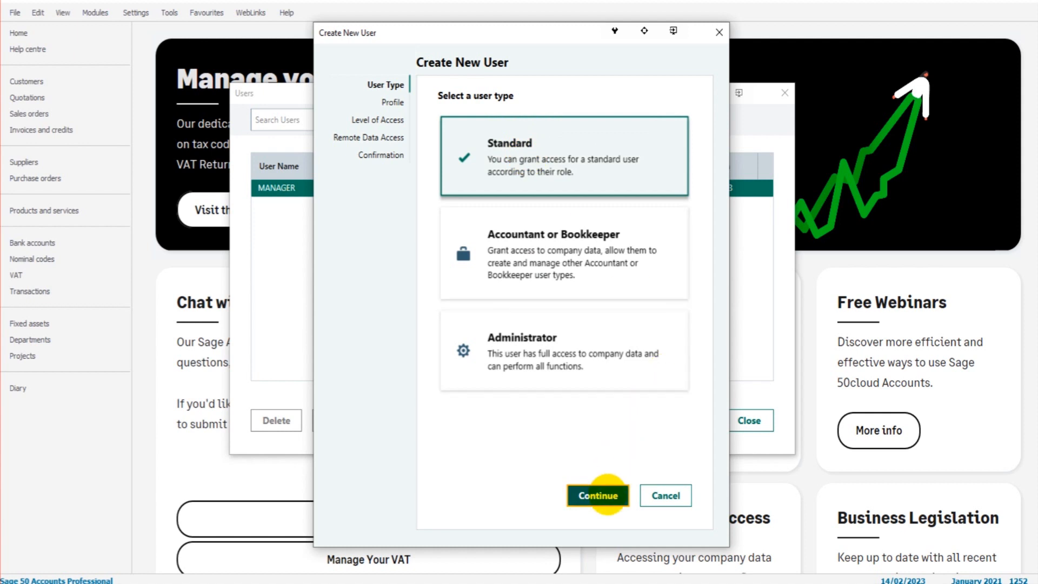
- Enter TheBookkeepingMaster as the new user's name
{"action": "left_click", "coordinate": [595, 495]}
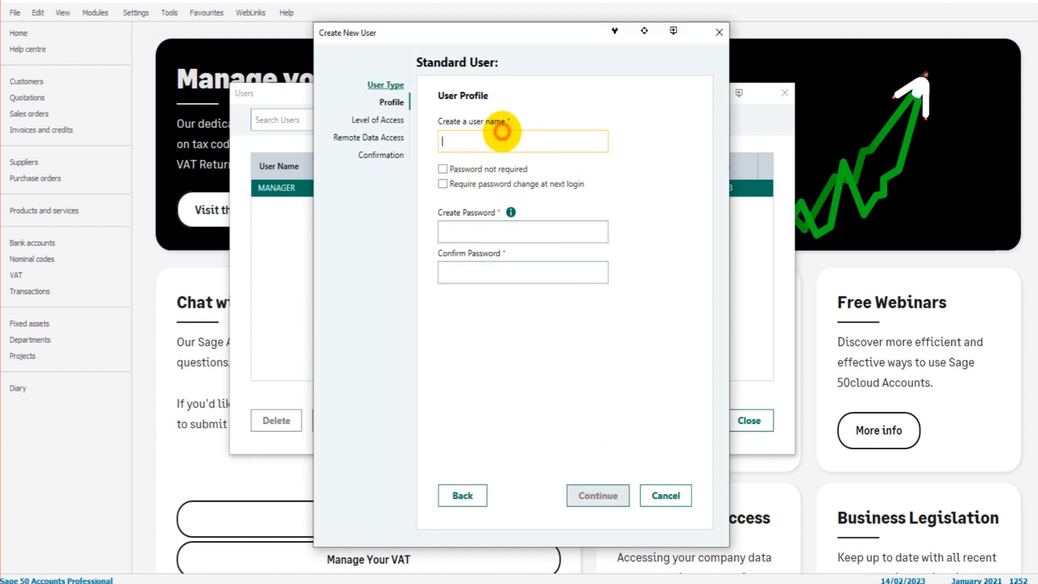
{"action": "mouse_move", "coordinate": [484, 192]}
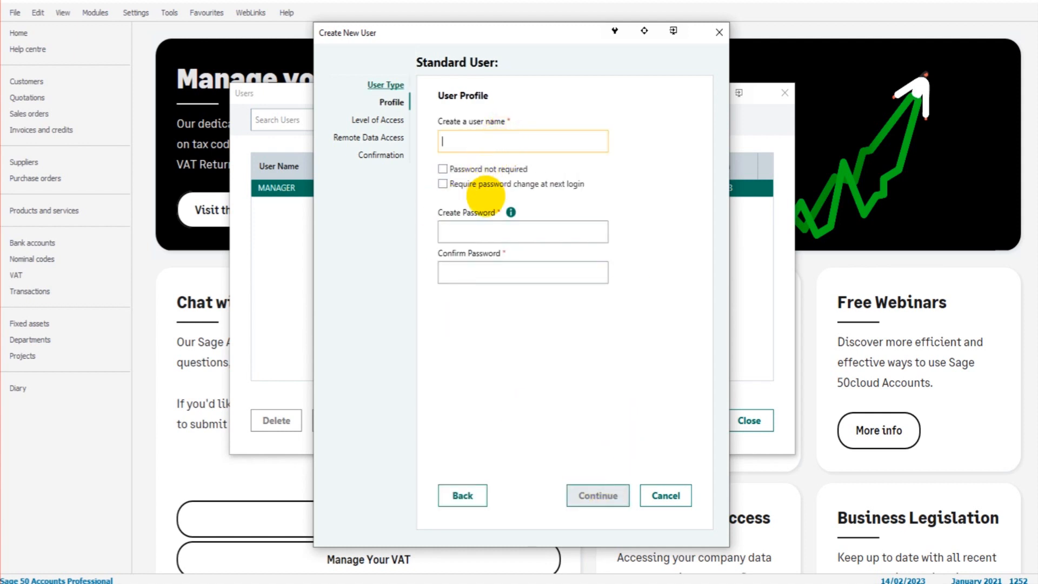
{"action": "type", "text": "TheBd"}
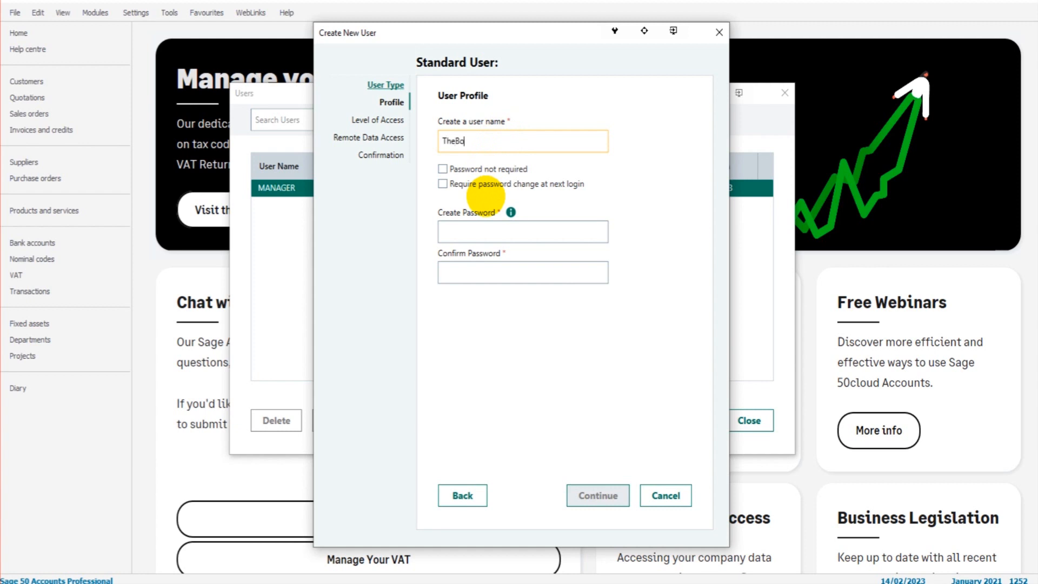
{"action": "type", "text": "okkeepingm"}
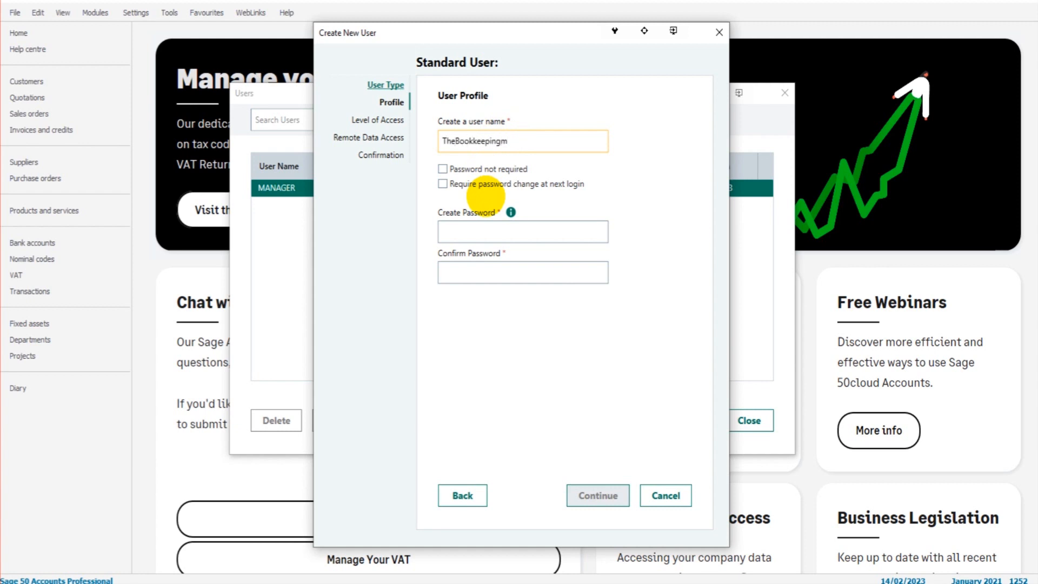
{"action": "type", "text": "M"}
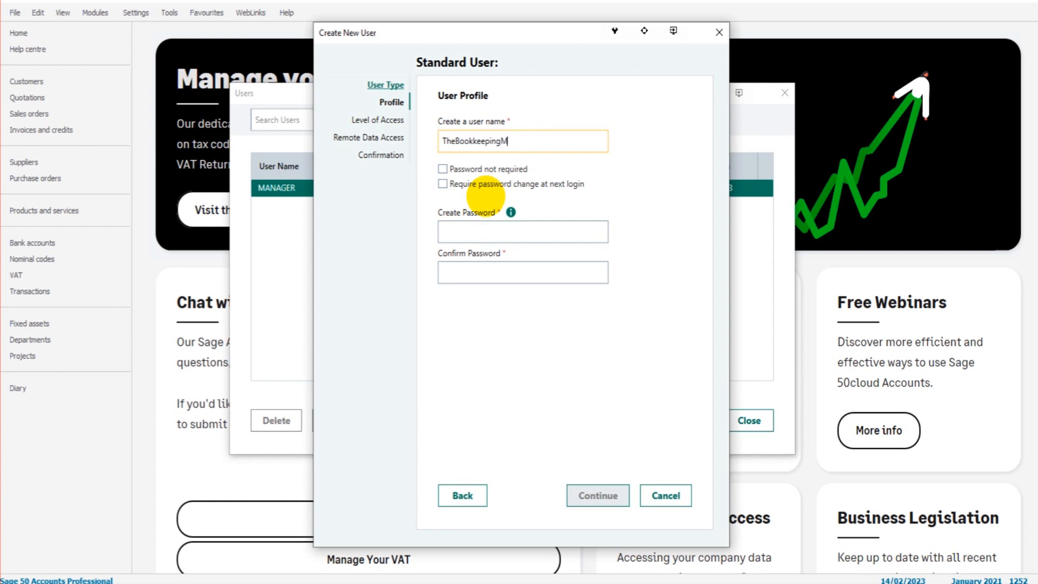
{"action": "type", "text": "aster"}
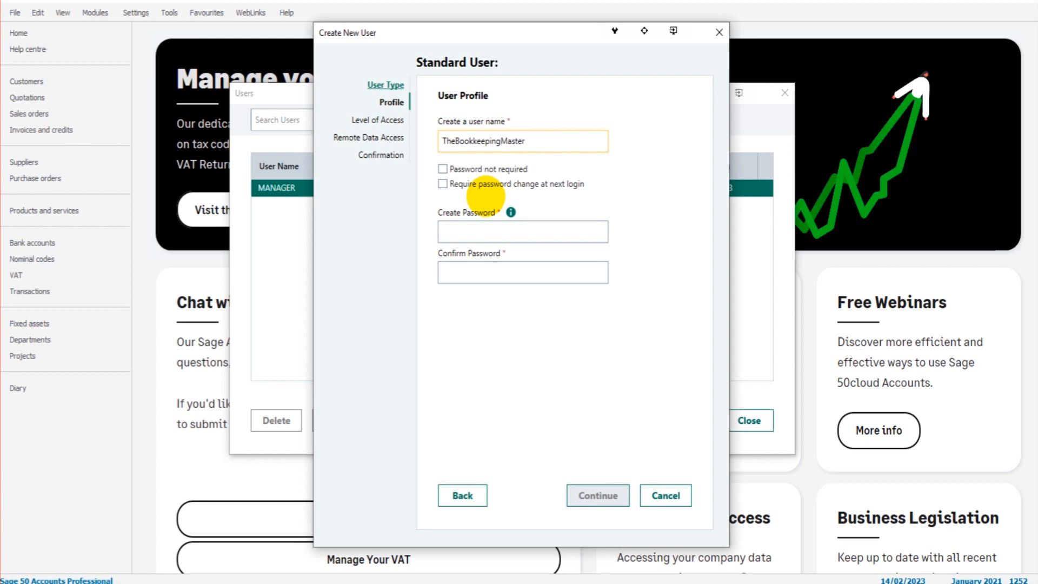
- Toggle Password not required and Require password change back off, leaving passwords empty
{"action": "left_click", "coordinate": [442, 169]}
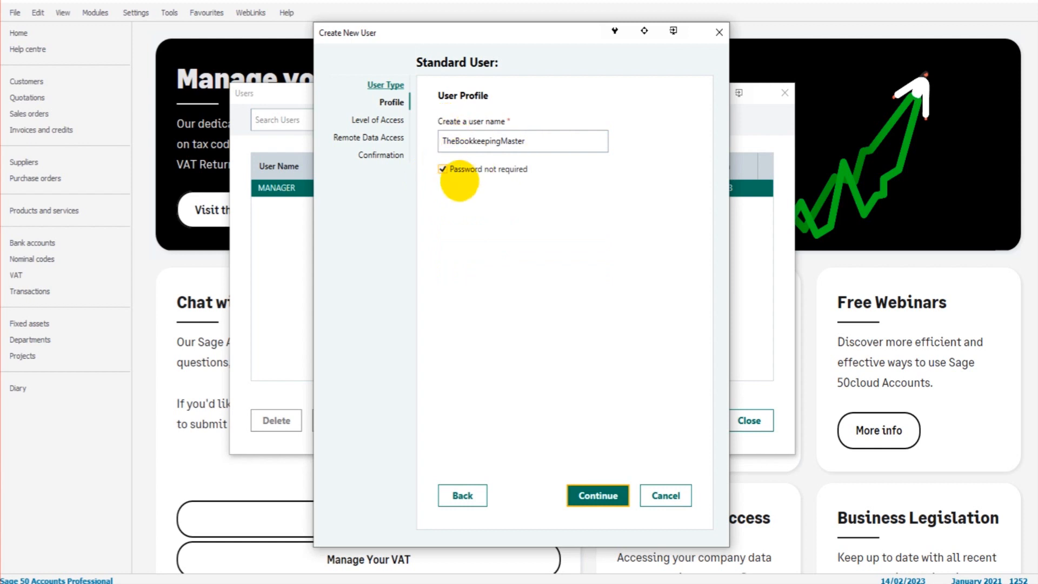
{"action": "mouse_move", "coordinate": [522, 141]}
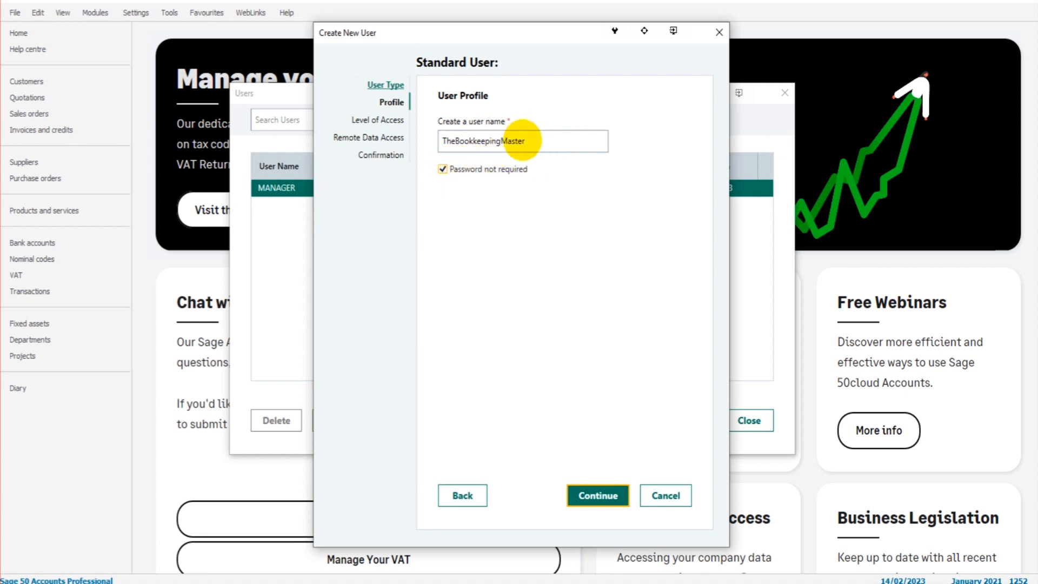
{"action": "left_click", "coordinate": [442, 168]}
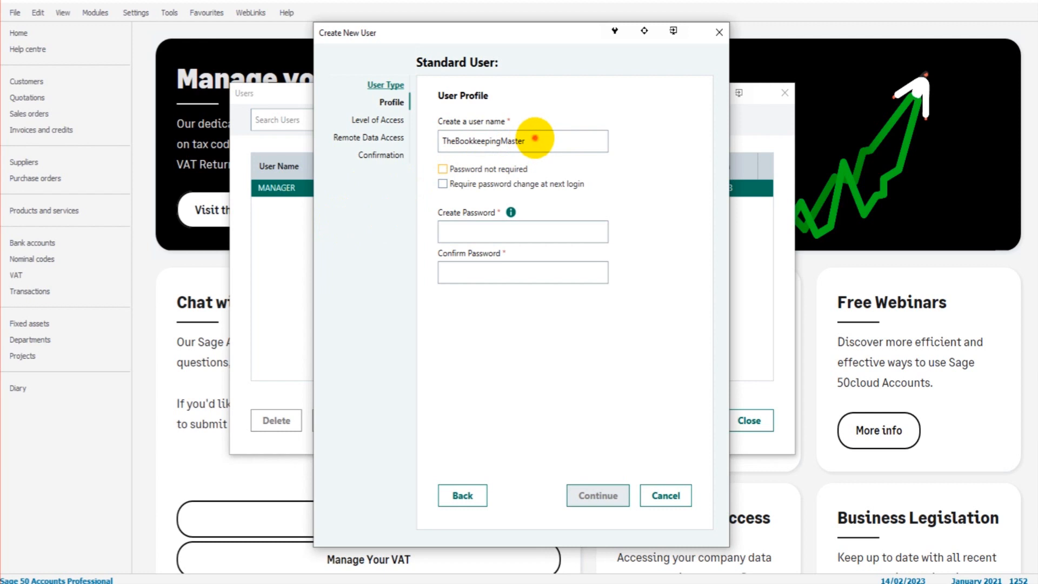
{"action": "mouse_move", "coordinate": [409, 271]}
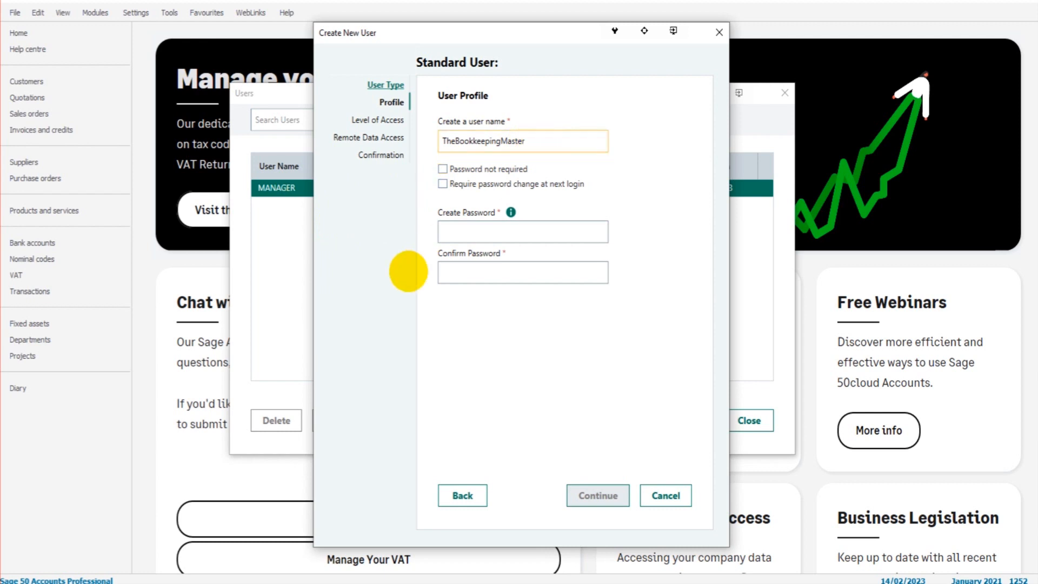
{"action": "left_click", "coordinate": [522, 232]}
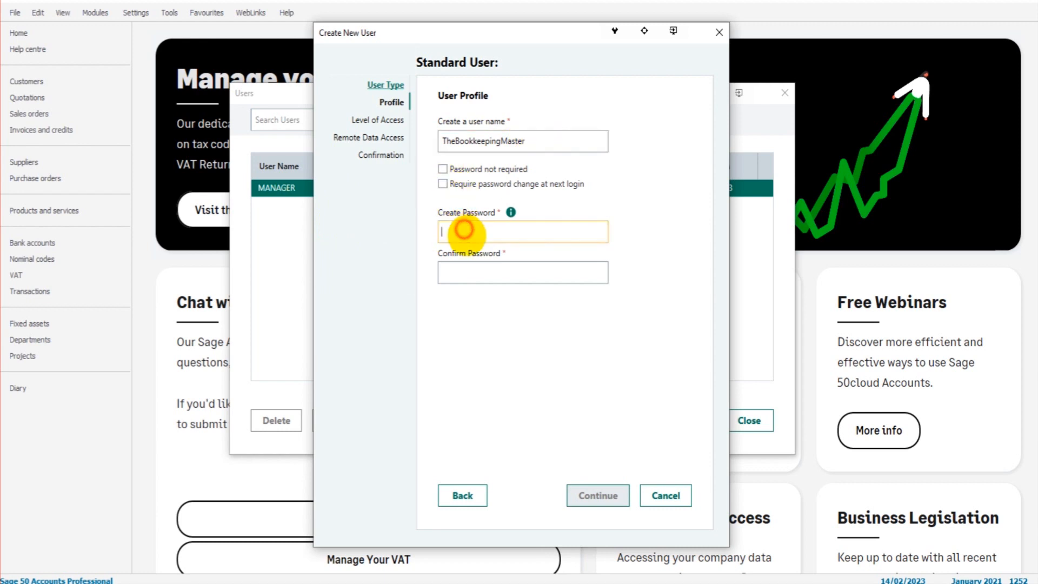
{"action": "left_click", "coordinate": [522, 272]}
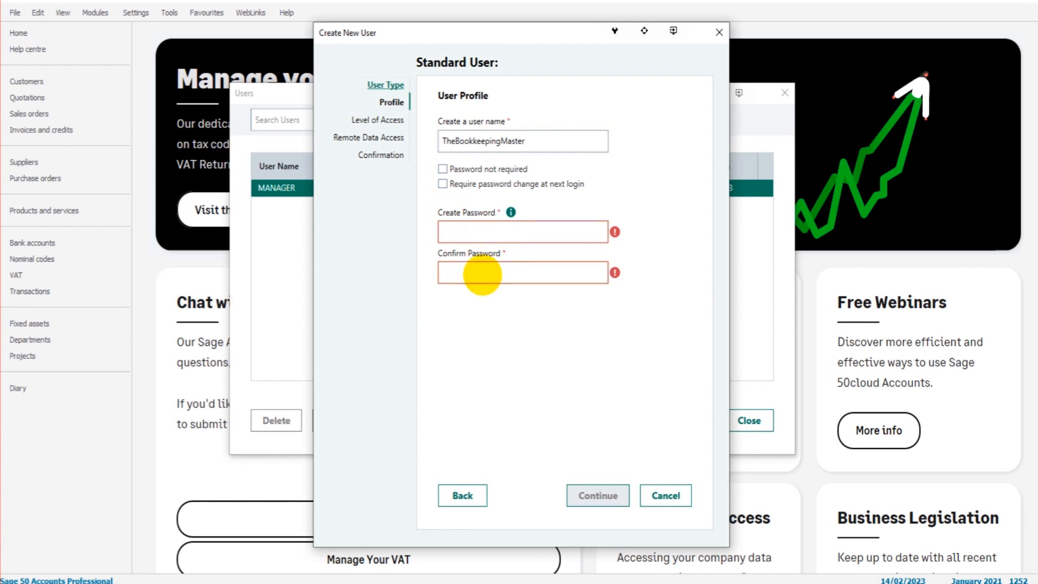
{"action": "left_click", "coordinate": [442, 184]}
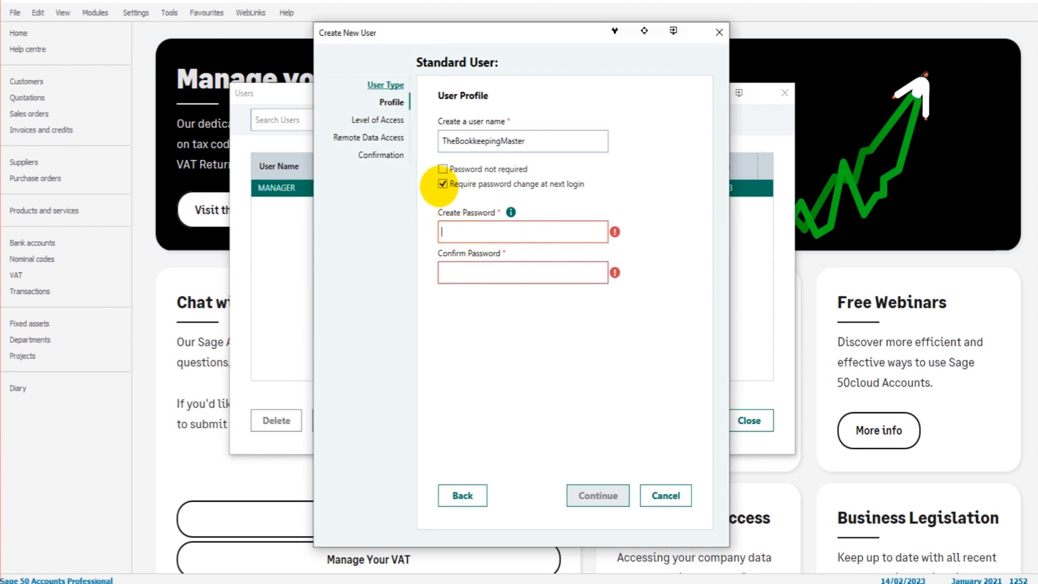
{"action": "left_click", "coordinate": [443, 184]}
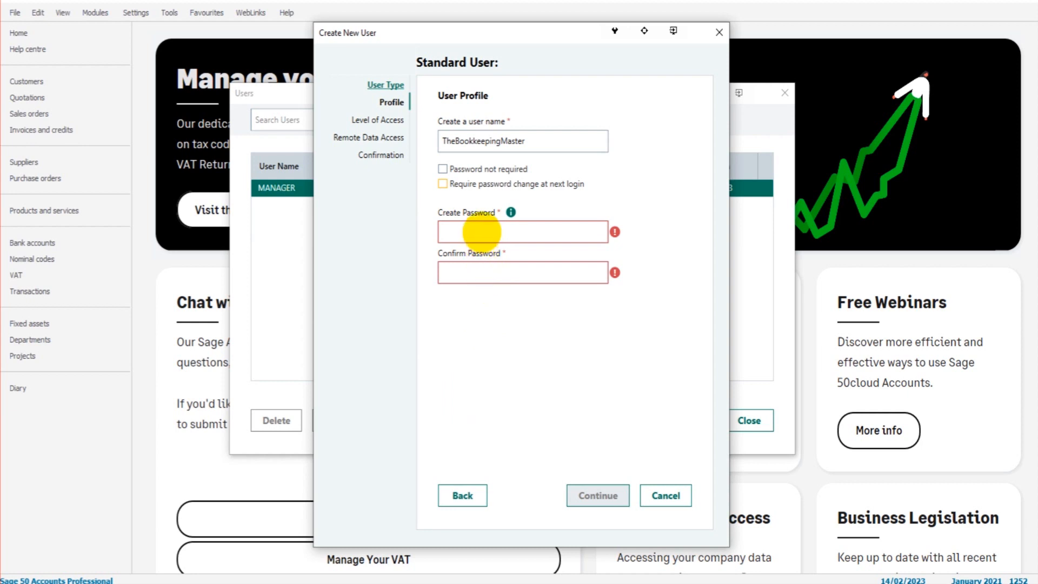
- Make TheBookkeepingMaster's password optional and advance to the access-level list
{"action": "left_click", "coordinate": [442, 169]}
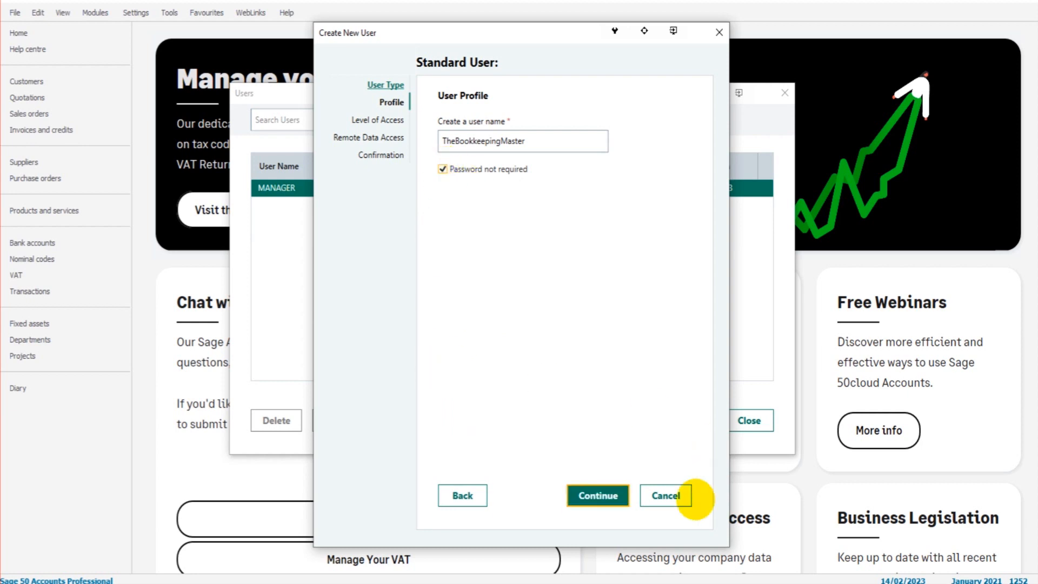
{"action": "left_click", "coordinate": [596, 495]}
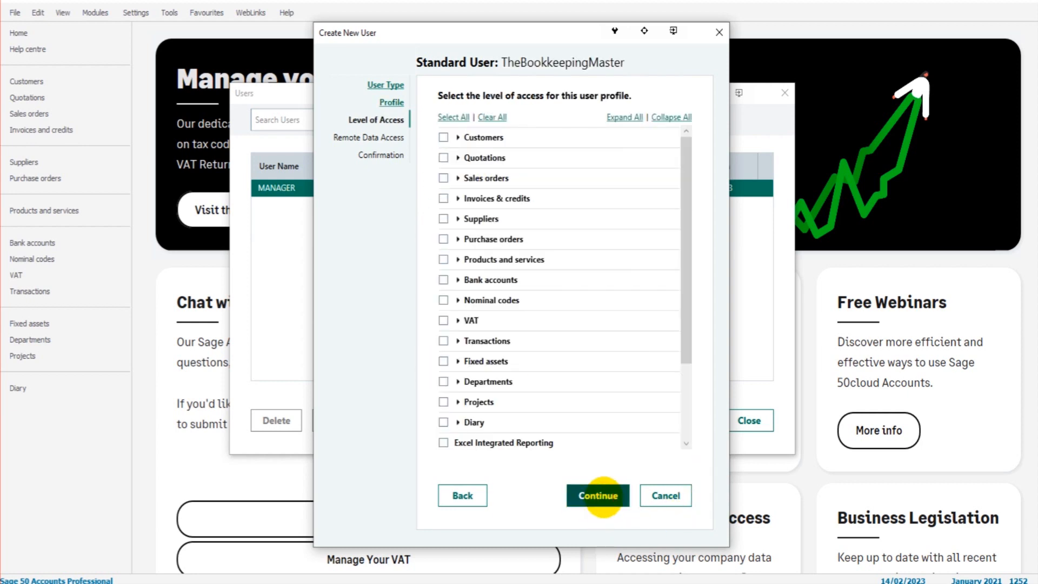
{"action": "scroll", "scroll_direction": "down", "scroll_amount": 3}
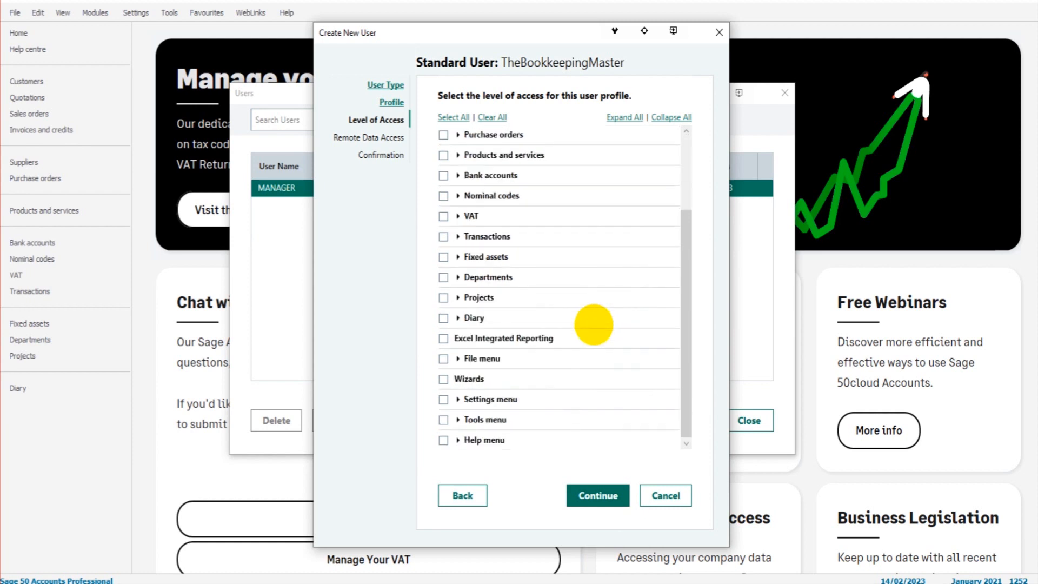
{"action": "scroll", "scroll_direction": "up", "scroll_amount": 3}
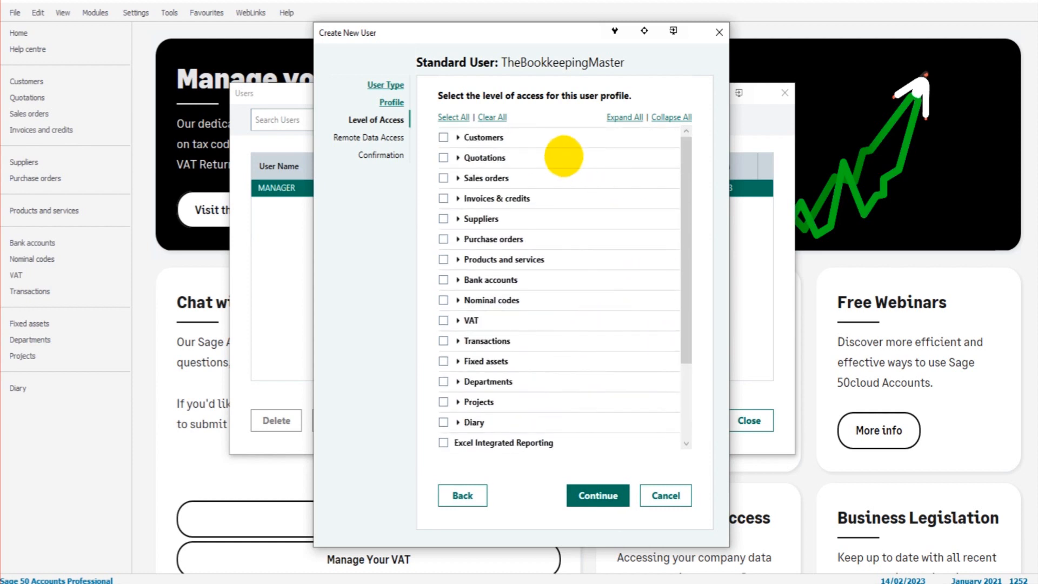
{"action": "mouse_move", "coordinate": [452, 117]}
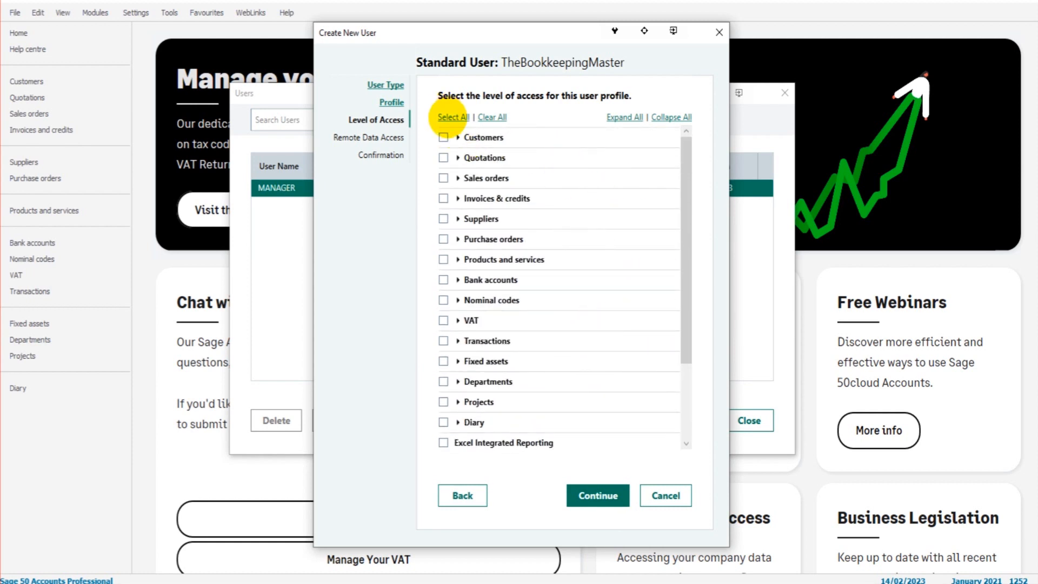
- Select All then Clear All access areas, leaving every module unticked
{"action": "left_click", "coordinate": [453, 117]}
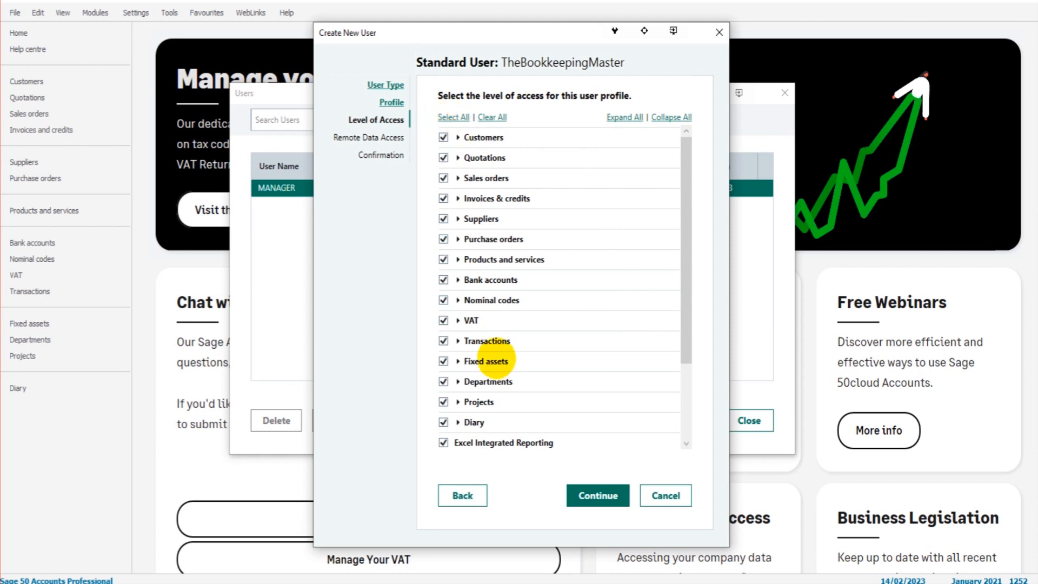
{"action": "scroll", "scroll_direction": "down", "scroll_amount": 3}
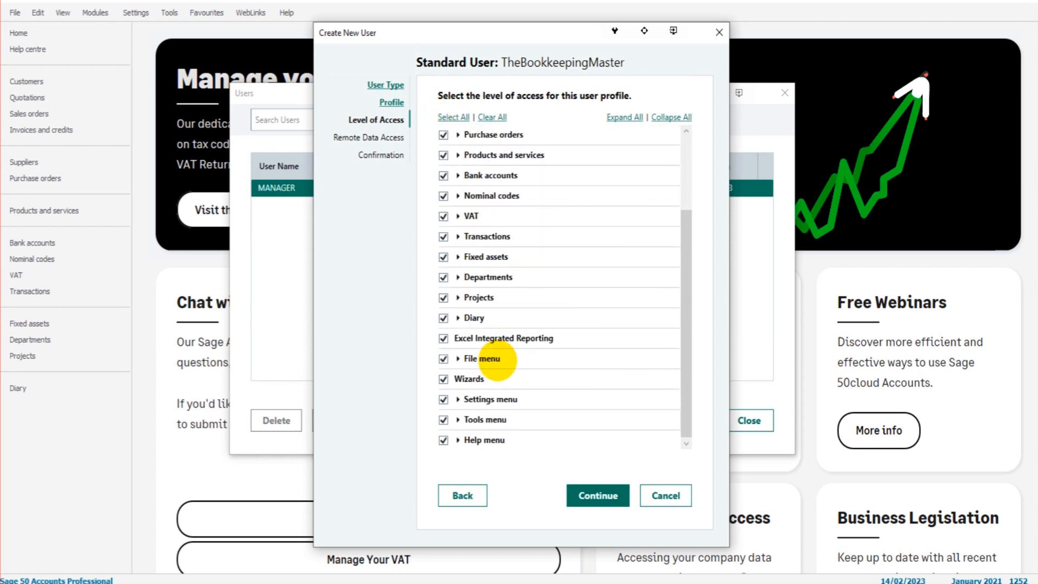
{"action": "left_click", "coordinate": [492, 118]}
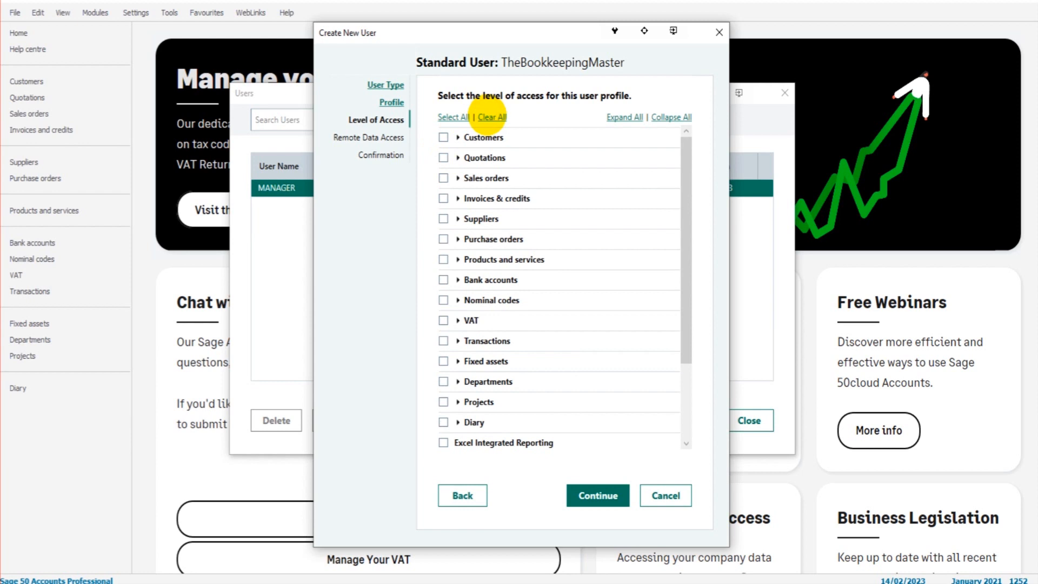
{"action": "mouse_move", "coordinate": [483, 137]}
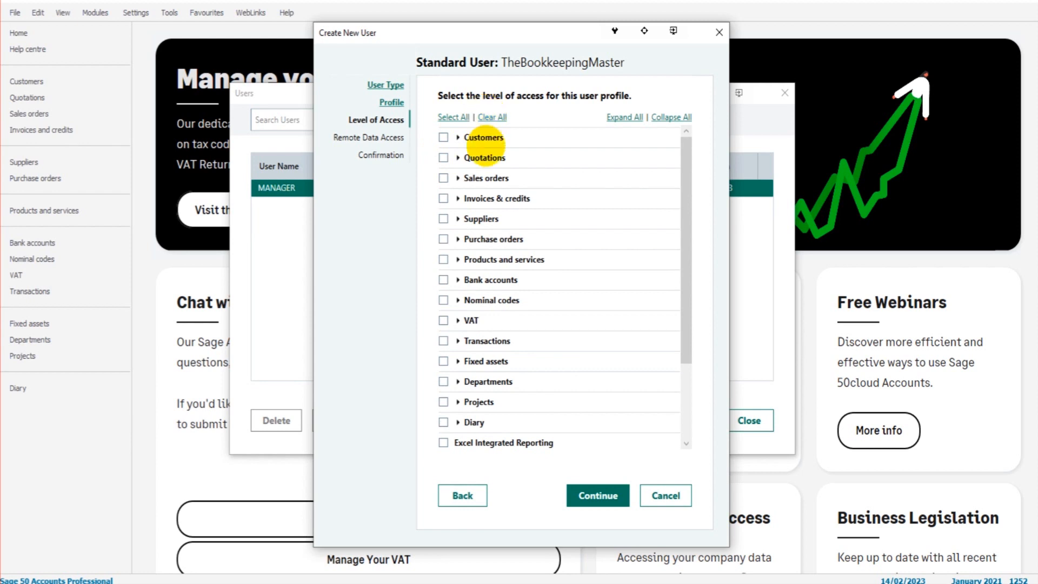
{"action": "mouse_move", "coordinate": [481, 218]}
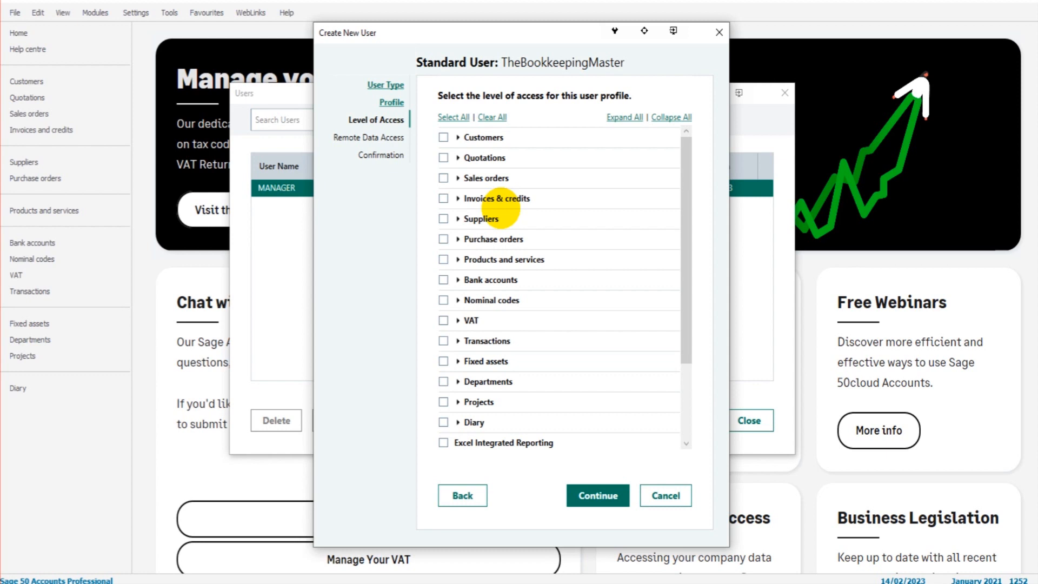
{"action": "mouse_move", "coordinate": [452, 179]}
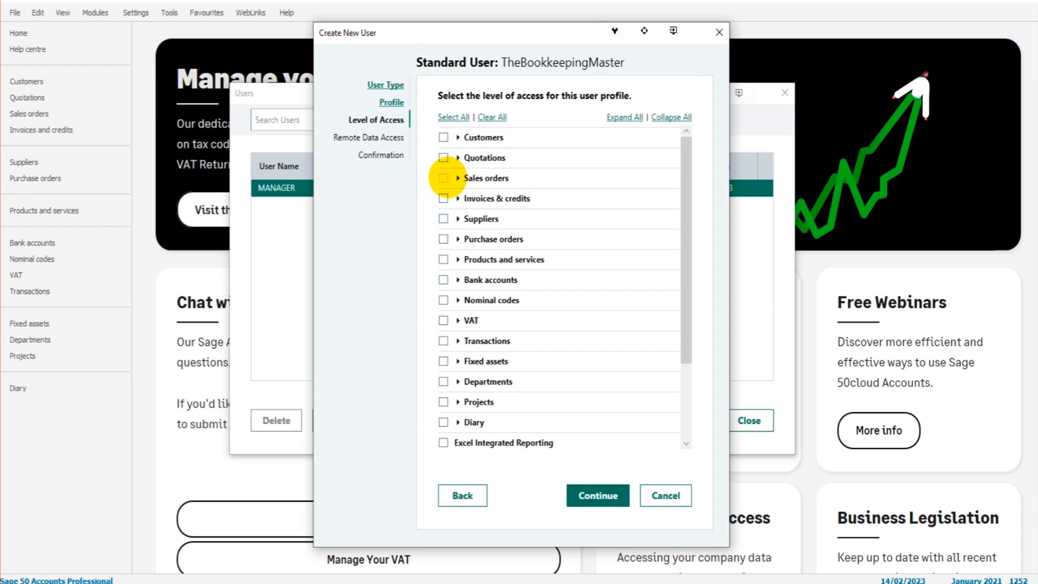
{"action": "mouse_move", "coordinate": [520, 219]}
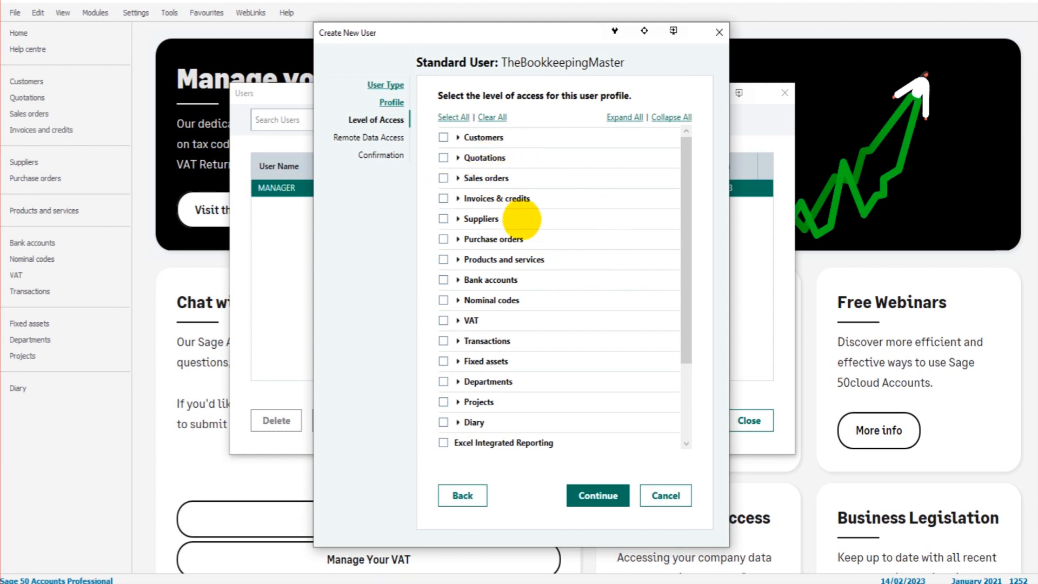
{"action": "mouse_move", "coordinate": [443, 137]}
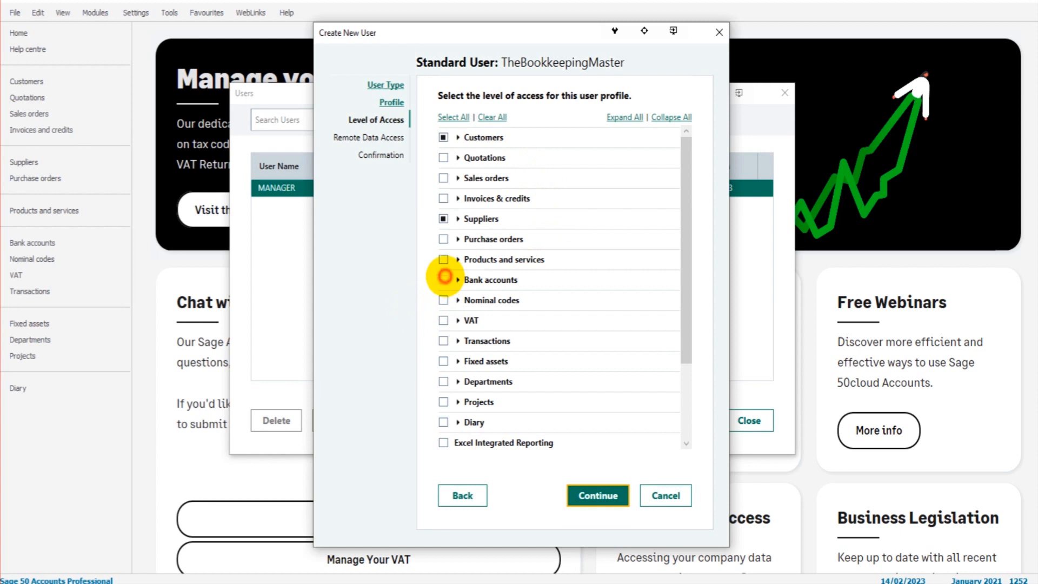
- Grant access to Bank accounts and full access to Customers
{"action": "left_click", "coordinate": [444, 280]}
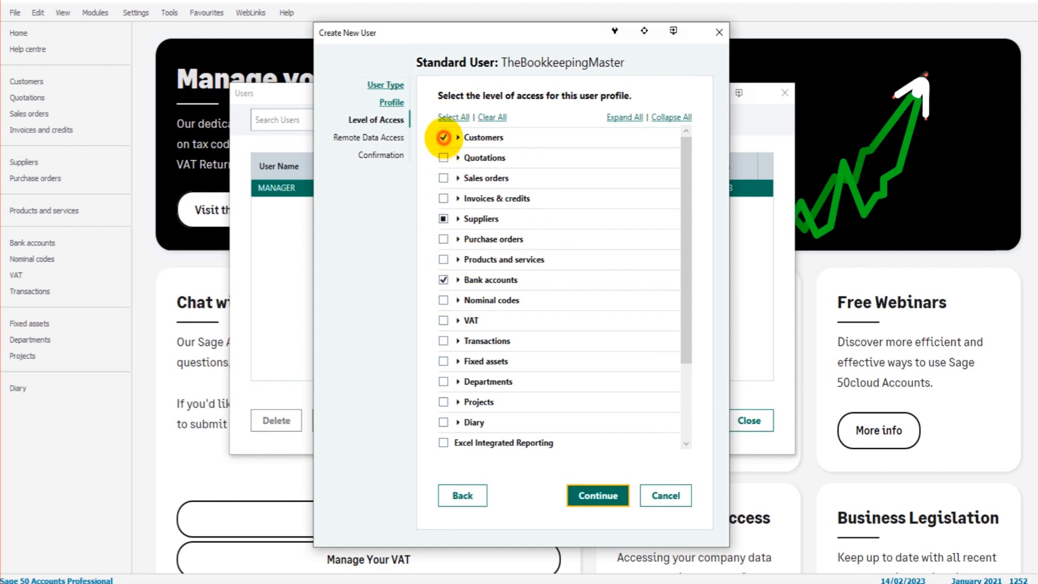
{"action": "left_click", "coordinate": [492, 117]}
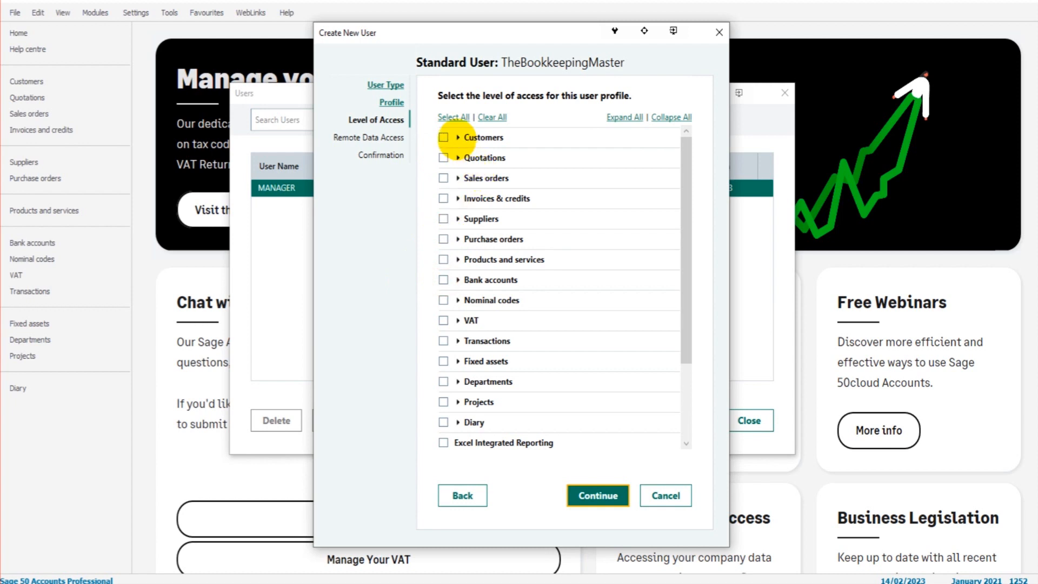
{"action": "scroll", "scroll_direction": "down", "scroll_amount": 3}
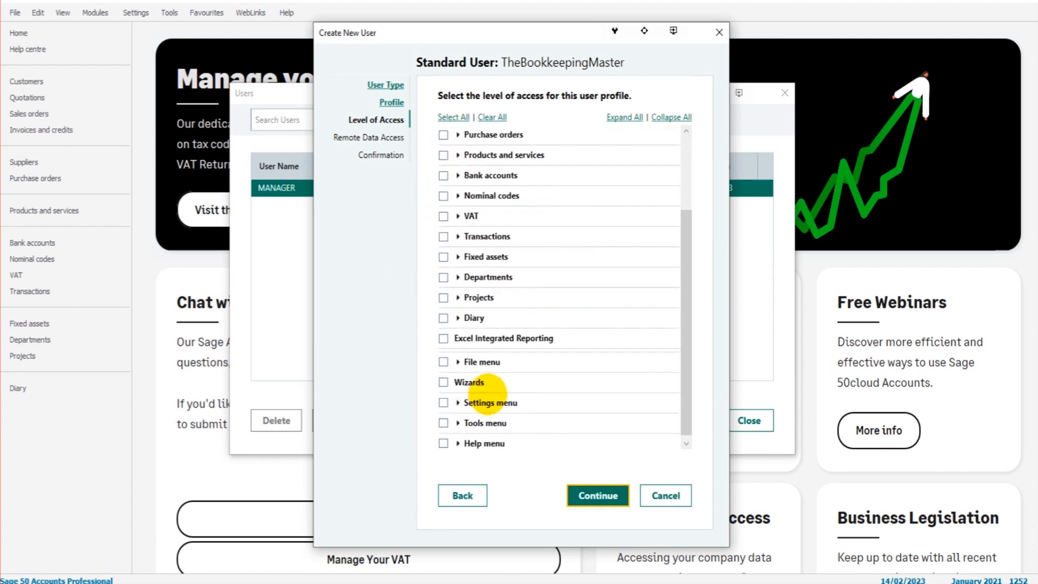
{"action": "scroll", "scroll_direction": "up", "scroll_amount": 3}
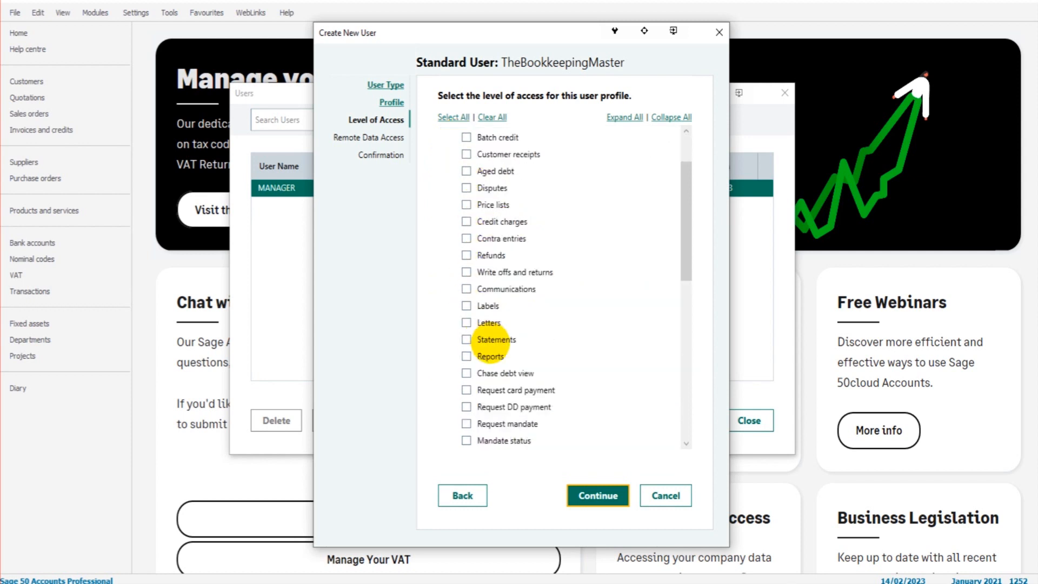
{"action": "scroll", "scroll_direction": "up", "scroll_amount": 3}
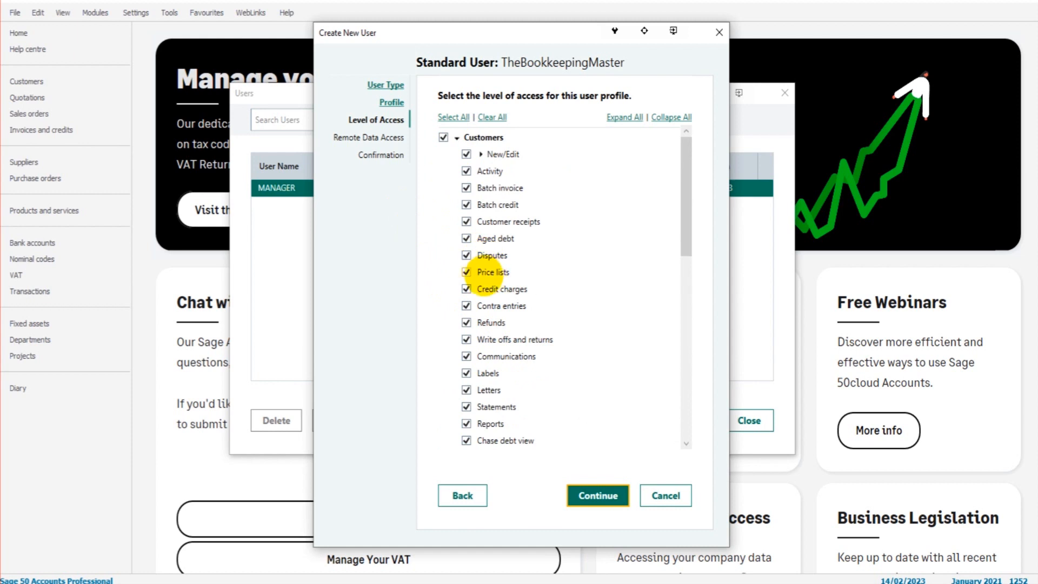
{"action": "mouse_move", "coordinate": [492, 272]}
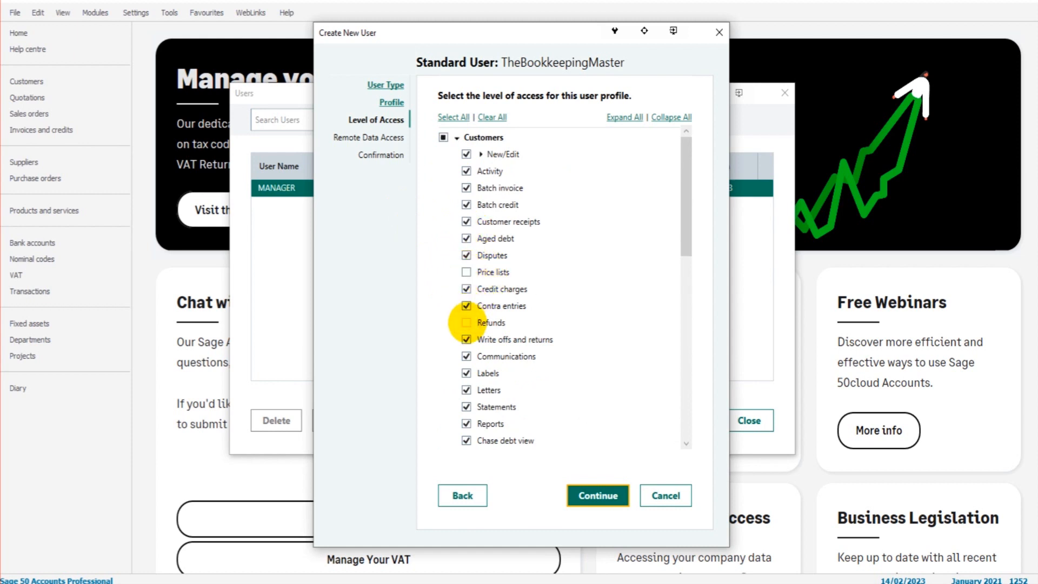
- Collapse the access tree and Select All to tick every area
{"action": "scroll", "scroll_direction": "down", "scroll_amount": 3}
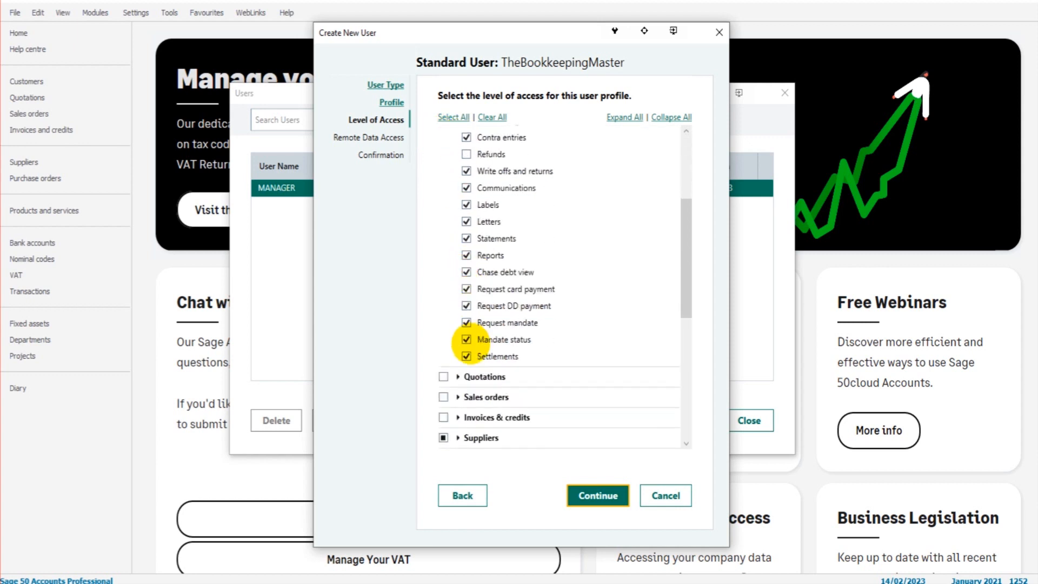
{"action": "scroll", "scroll_direction": "up", "scroll_amount": 3}
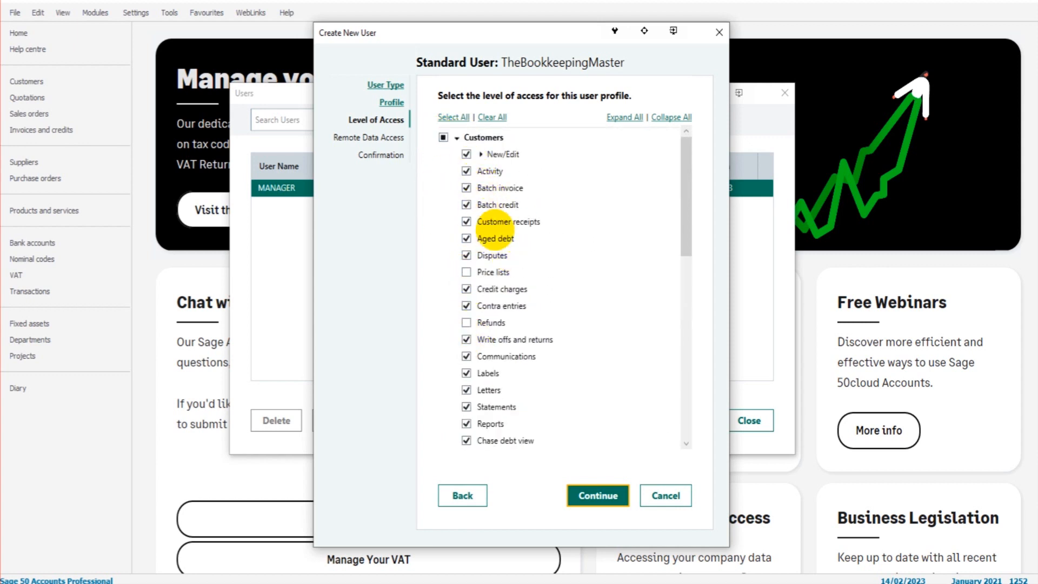
{"action": "left_click", "coordinate": [460, 137]}
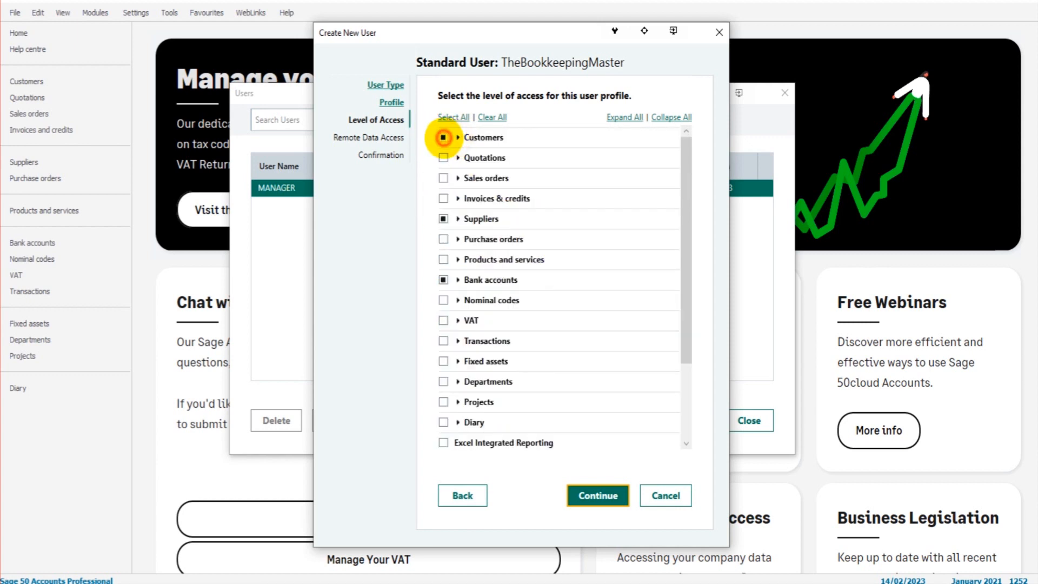
{"action": "left_click", "coordinate": [453, 117]}
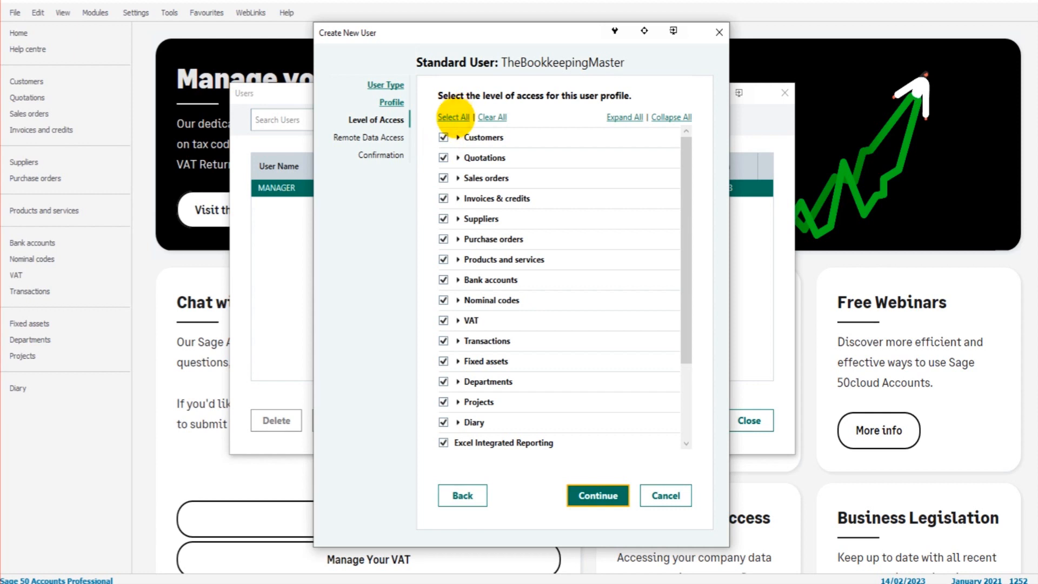
{"action": "mouse_move", "coordinate": [664, 495]}
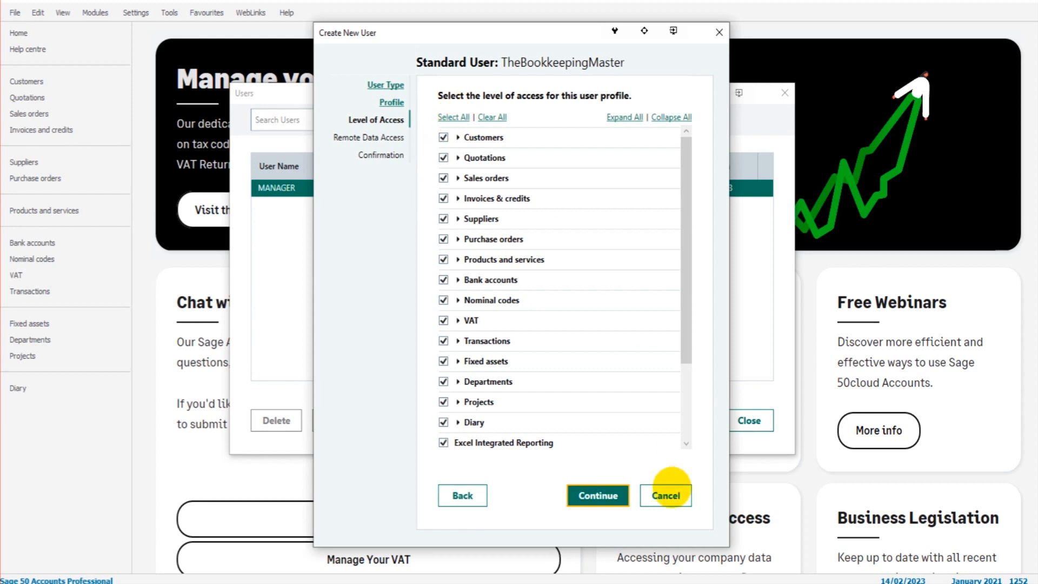
{"action": "mouse_move", "coordinate": [490, 279]}
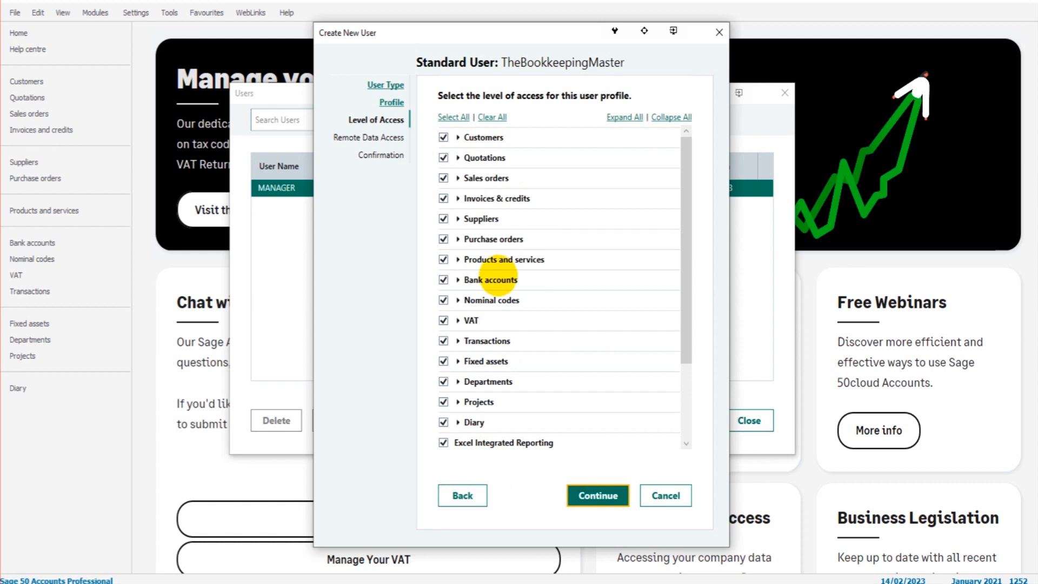
- Continue past access levels to the Remote Data Access licence notice
{"action": "left_click", "coordinate": [596, 495]}
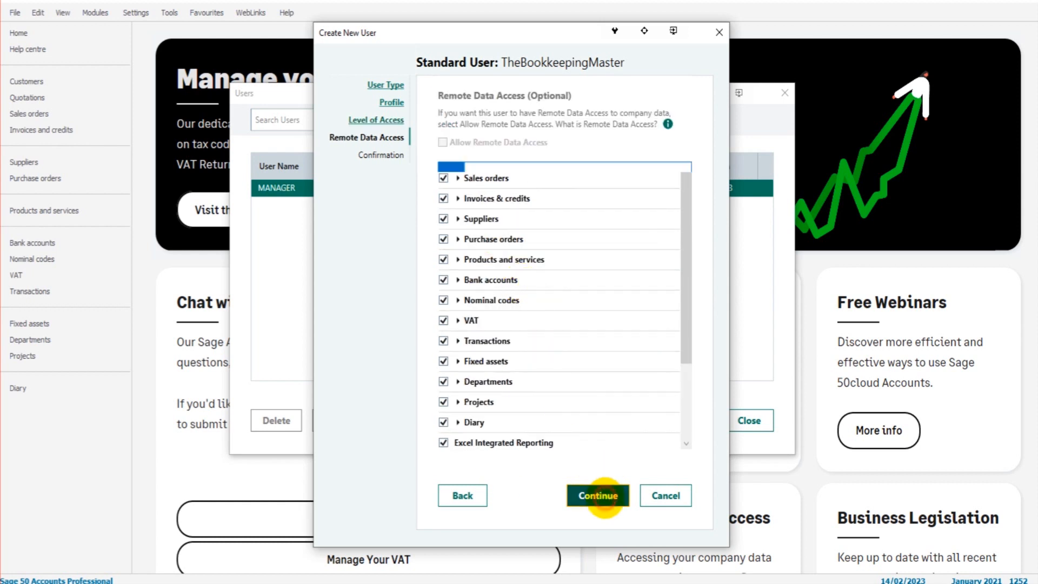
{"action": "left_click", "coordinate": [596, 495]}
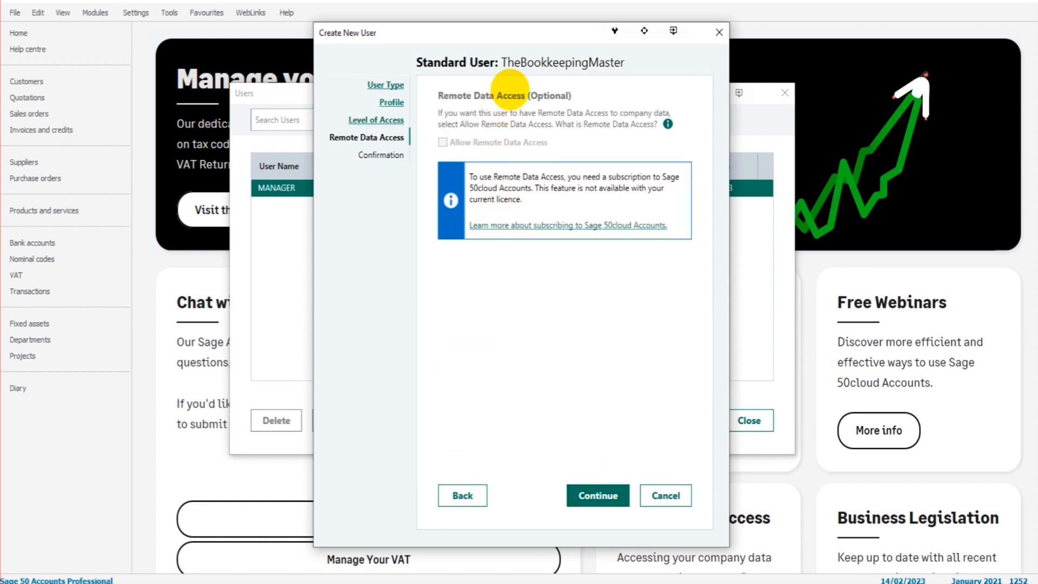
{"action": "mouse_move", "coordinate": [483, 141]}
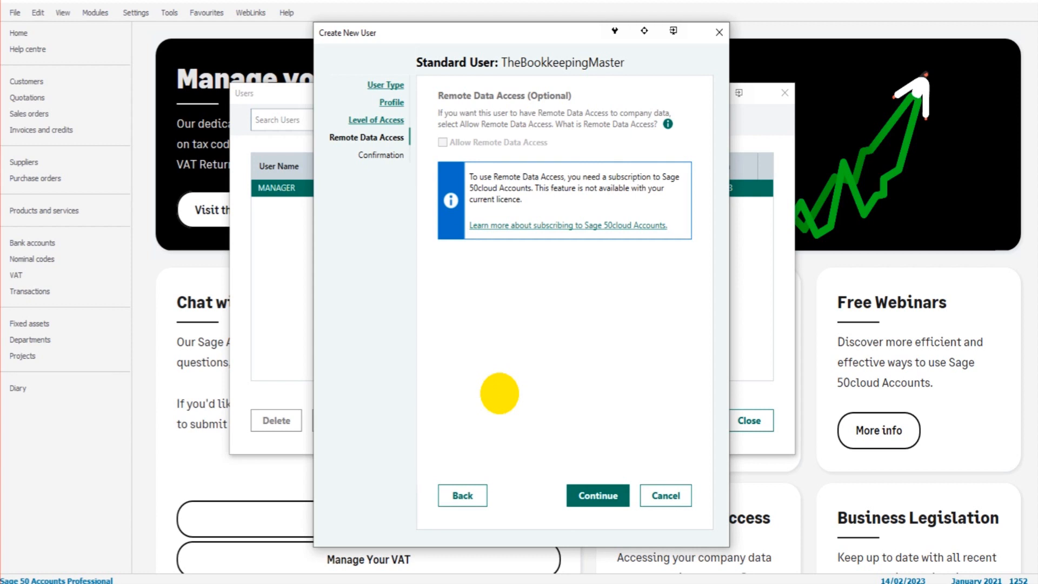
{"action": "mouse_move", "coordinate": [711, 89]}
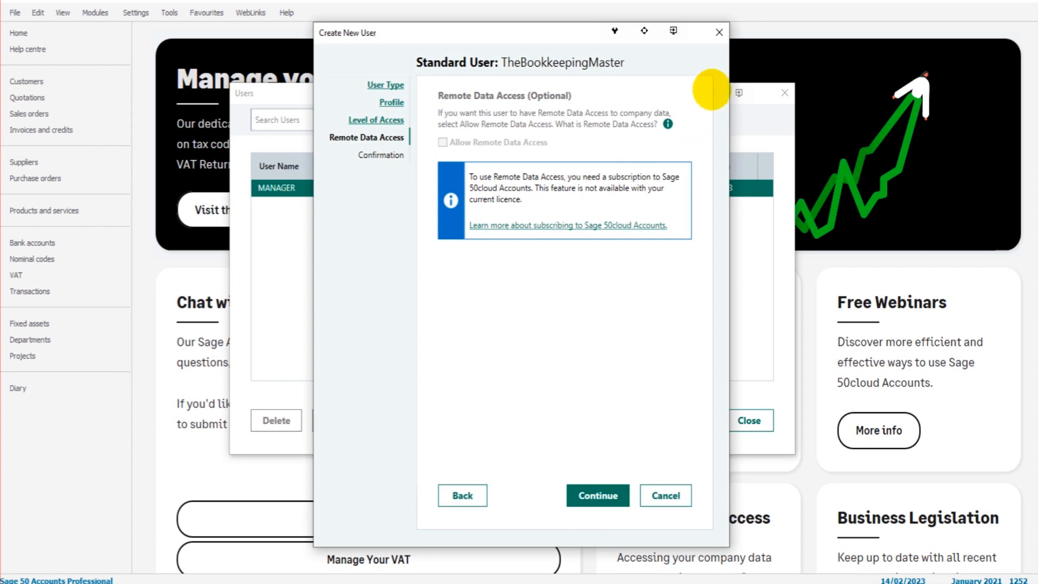
- Cancel the wizard and confirm discarding TheBookkeepingMaster's details
{"action": "left_click", "coordinate": [663, 495]}
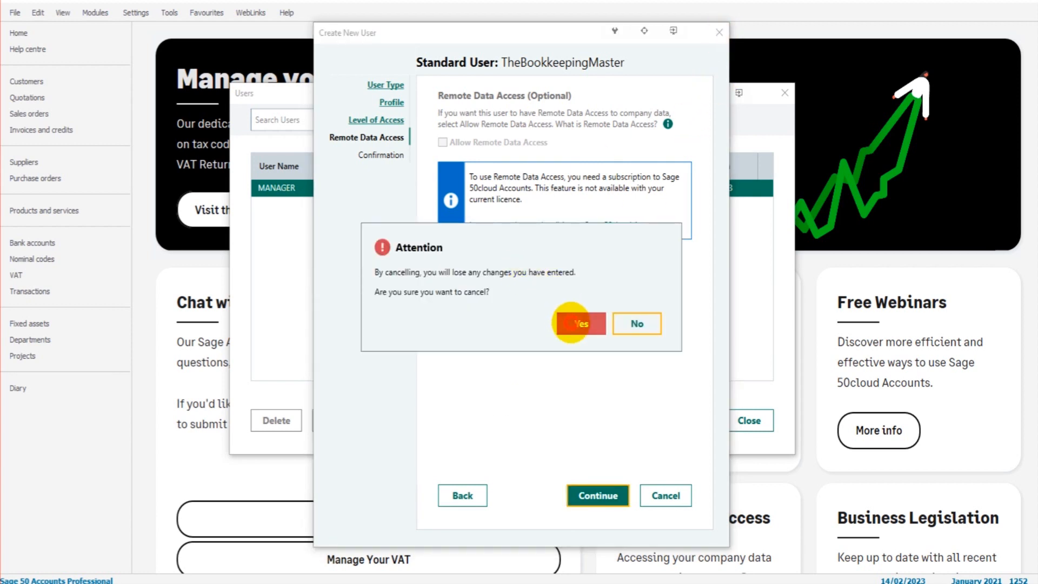
{"action": "left_click", "coordinate": [580, 323]}
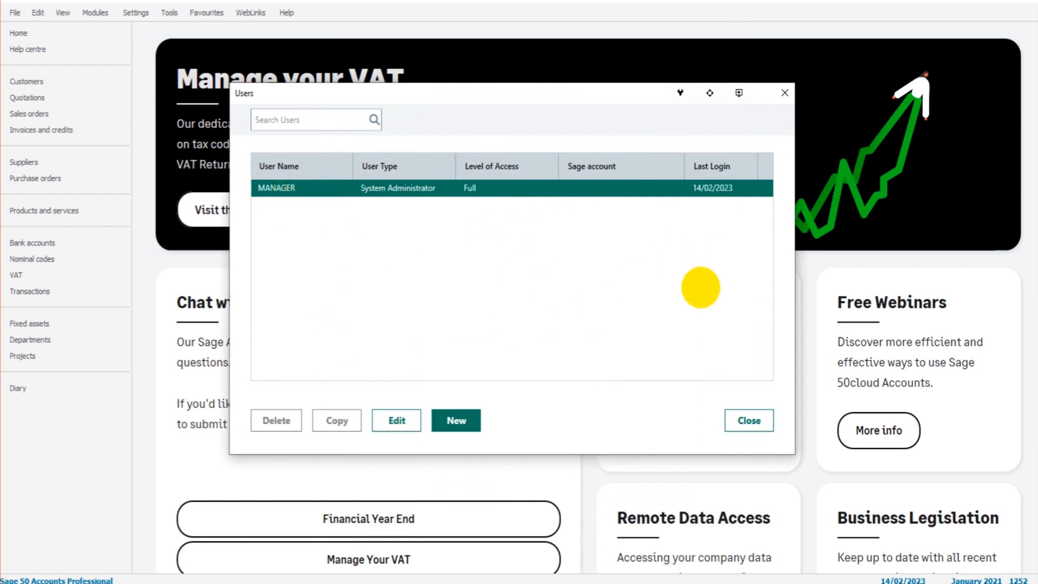
{"action": "mouse_move", "coordinate": [262, 207]}
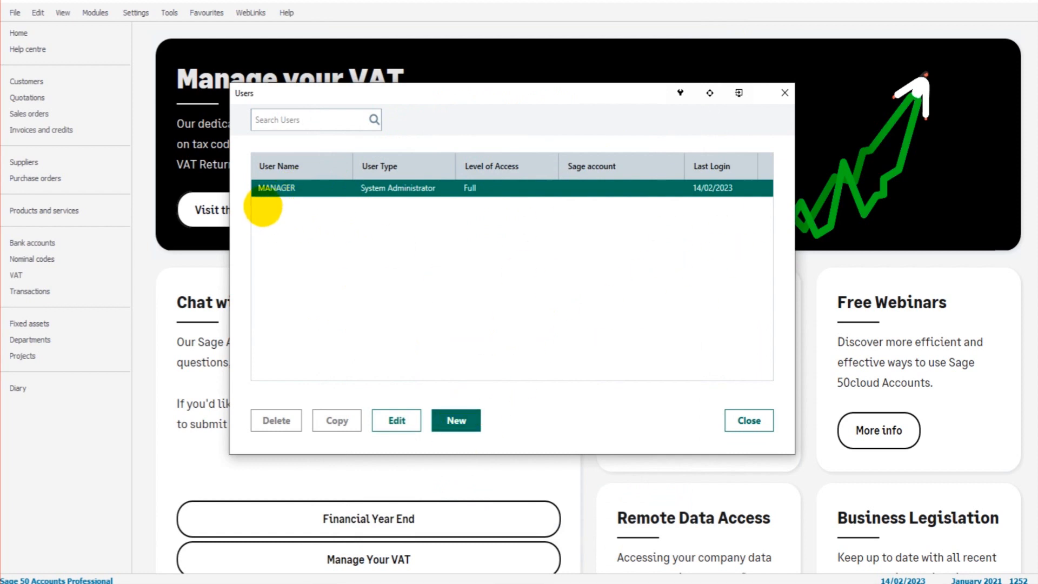
{"action": "mouse_move", "coordinate": [403, 209]}
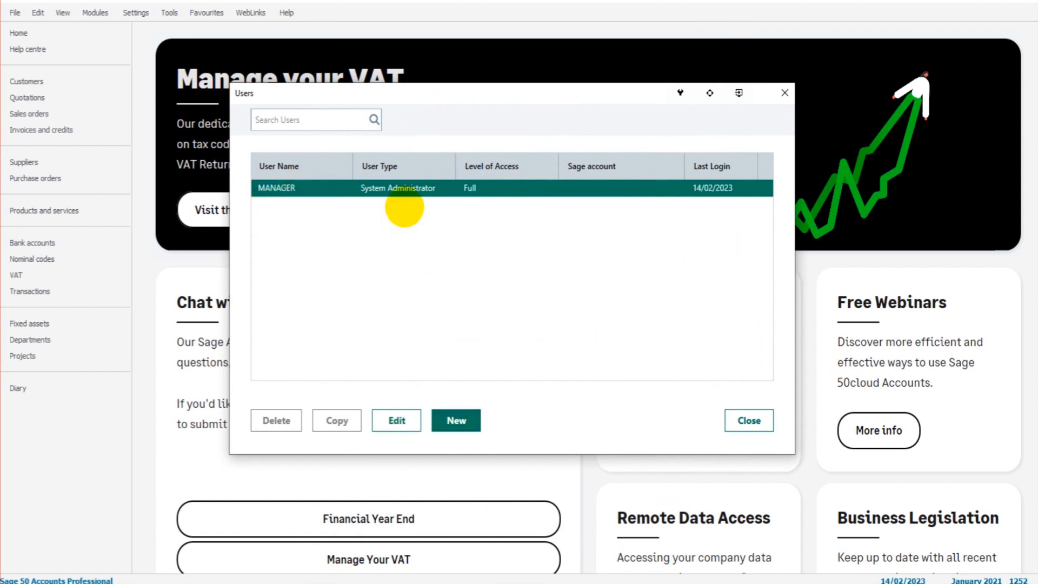
{"action": "mouse_move", "coordinate": [395, 420]}
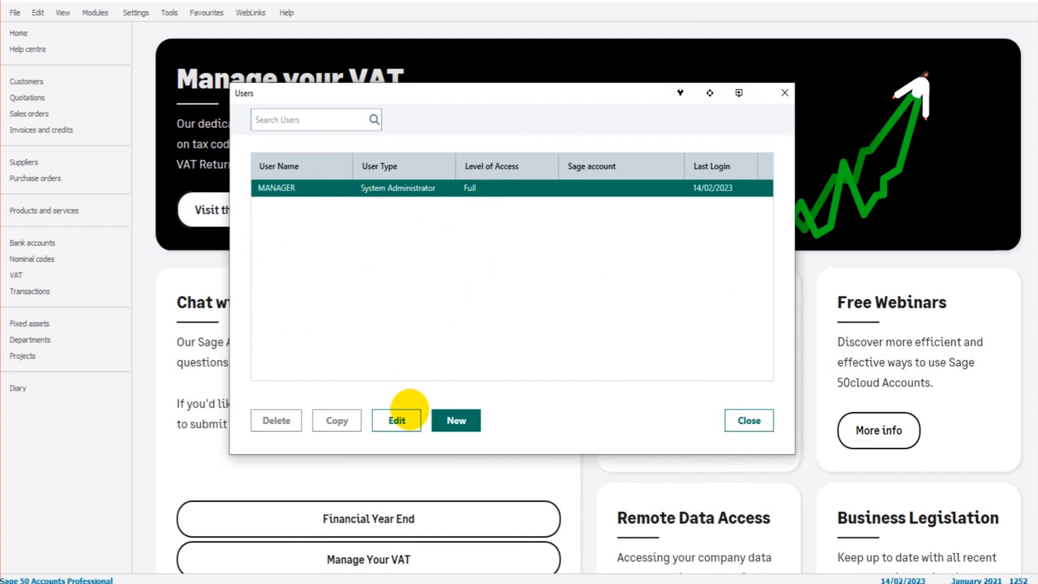
{"action": "mouse_move", "coordinate": [399, 213]}
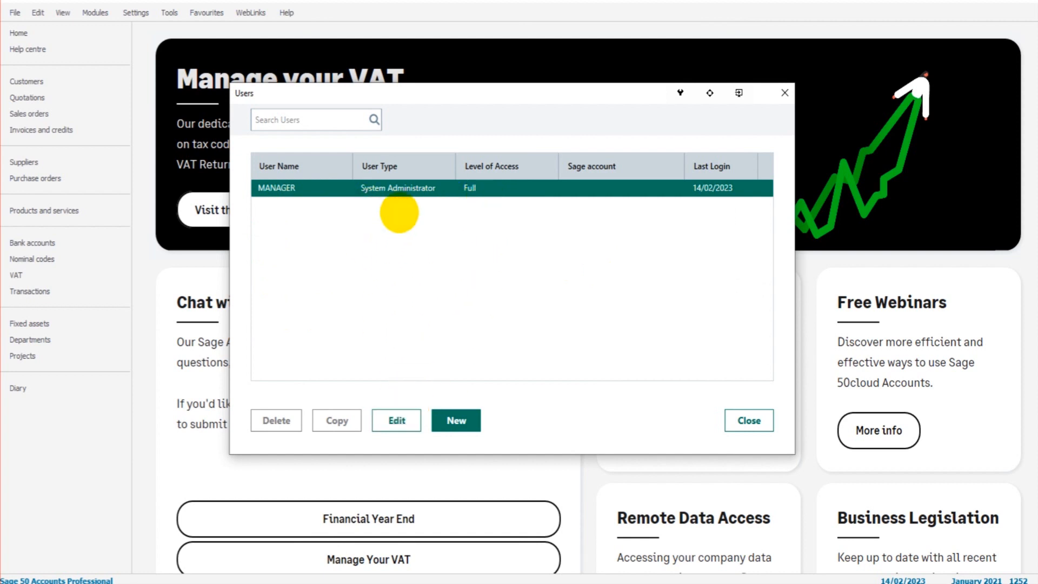
{"action": "mouse_move", "coordinate": [299, 402]}
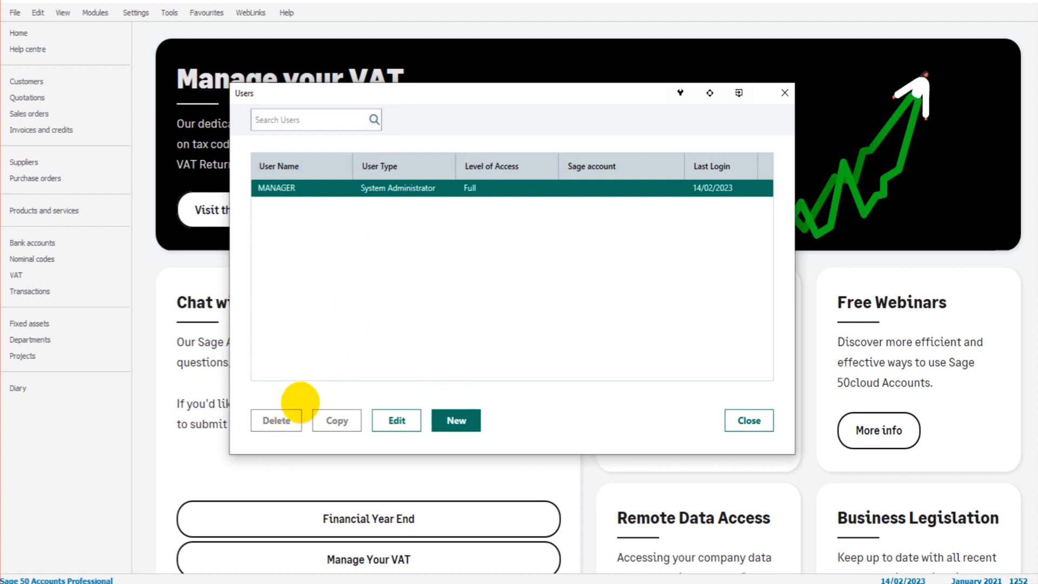
{"action": "mouse_move", "coordinate": [387, 305]}
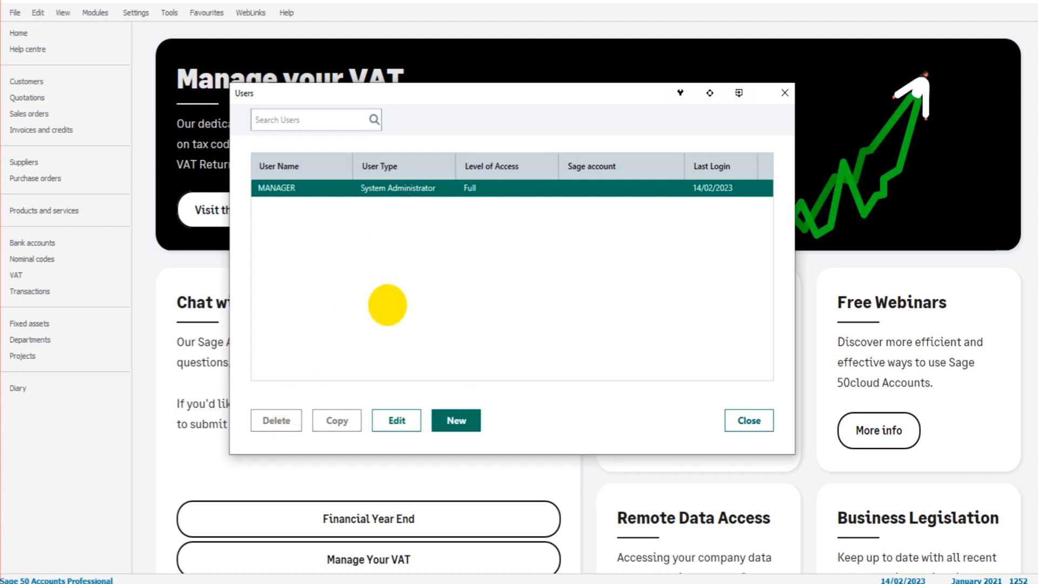
{"action": "mouse_move", "coordinate": [341, 297]}
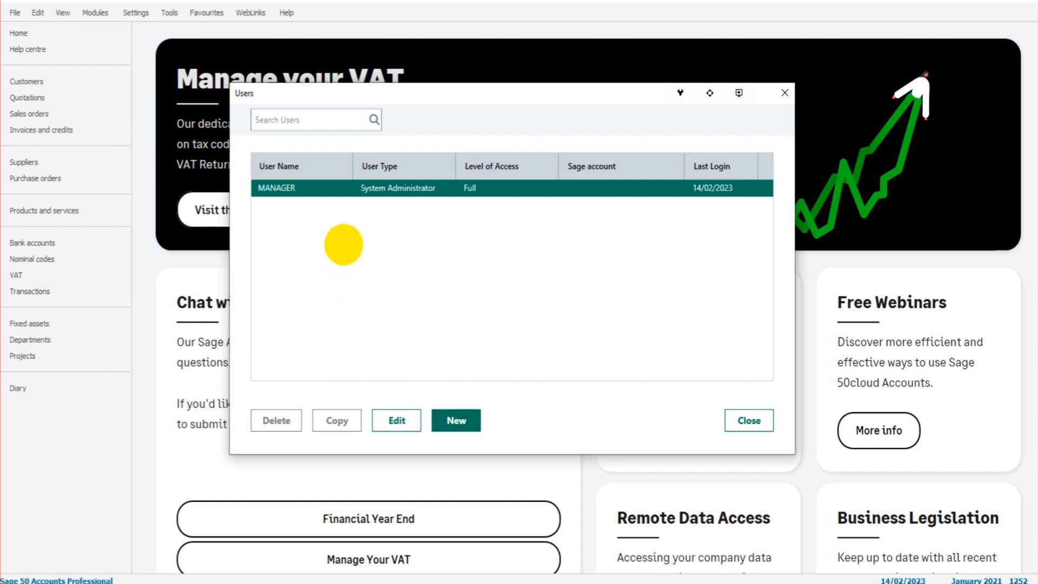
{"action": "mouse_move", "coordinate": [396, 238]}
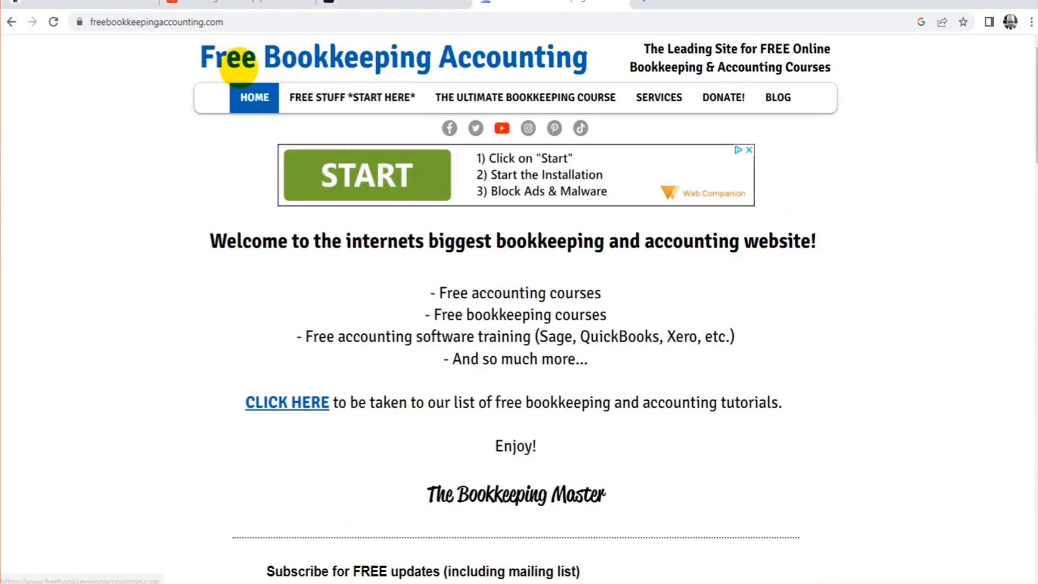
- Open FREE STUFF *START HERE* and scroll through the Free Sage Training Courses page
{"action": "left_click", "coordinate": [351, 97]}
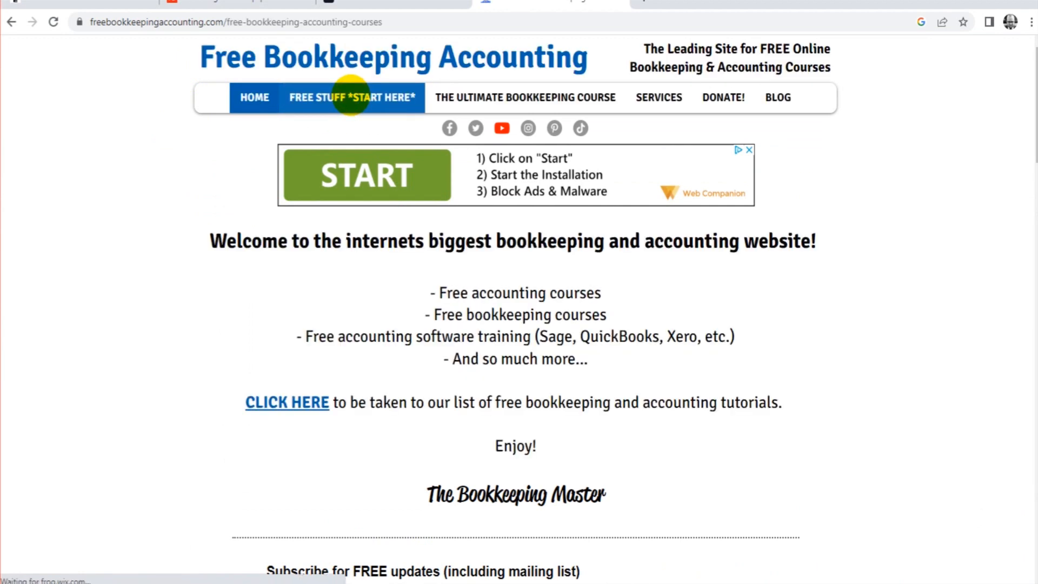
{"action": "scroll", "scroll_direction": "down", "scroll_amount": 3}
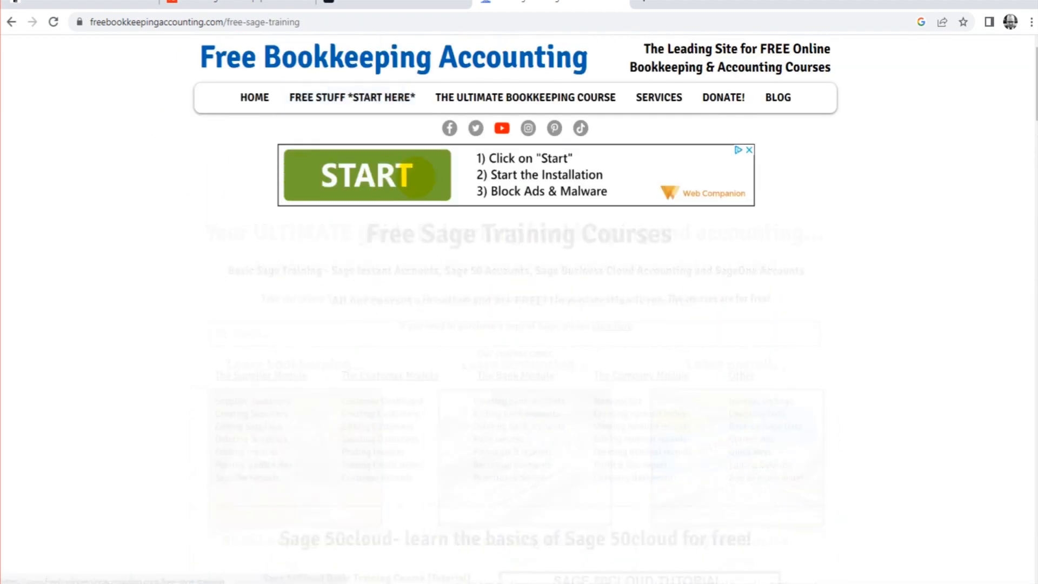
{"action": "scroll", "scroll_direction": "down", "scroll_amount": 3}
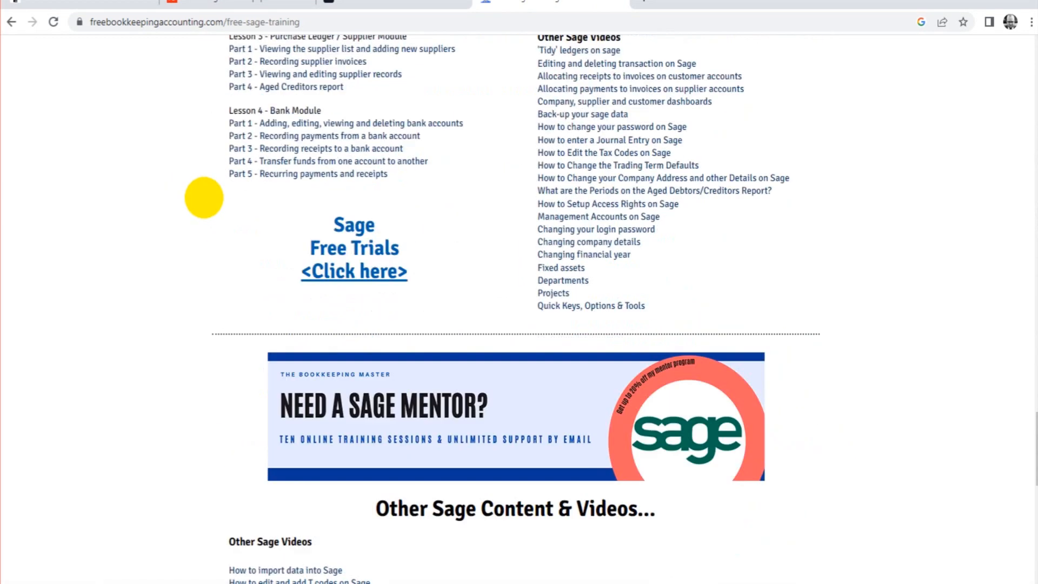
{"action": "scroll", "scroll_direction": "up", "scroll_amount": 3}
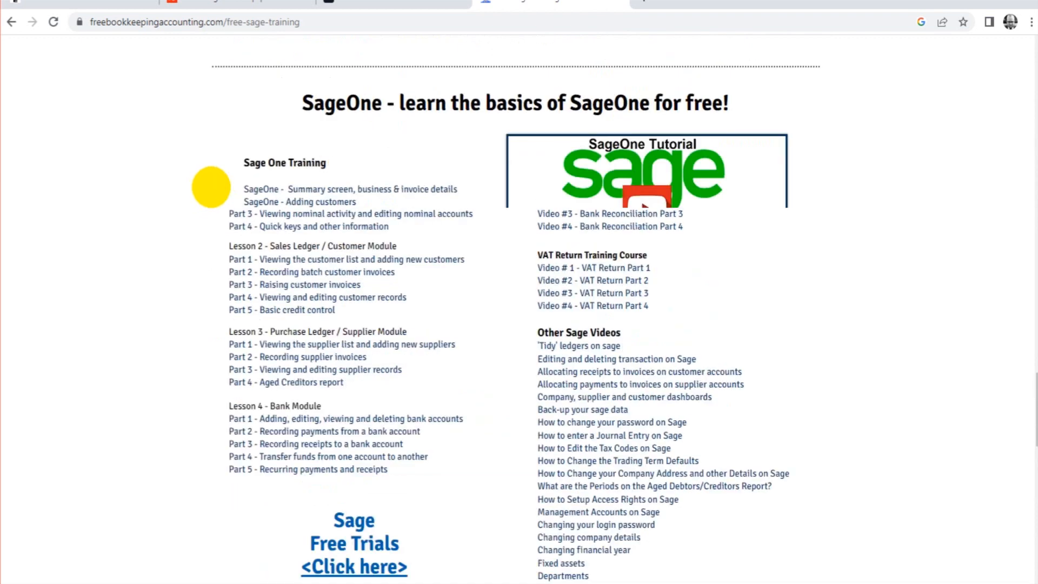
{"action": "scroll", "scroll_direction": "up", "scroll_amount": 3}
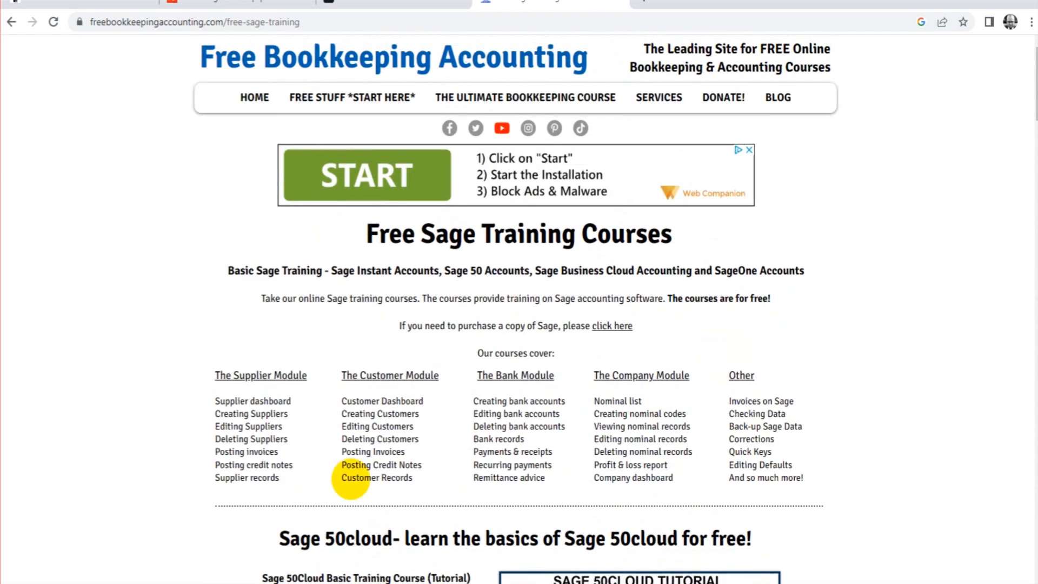
{"action": "mouse_move", "coordinate": [380, 451]}
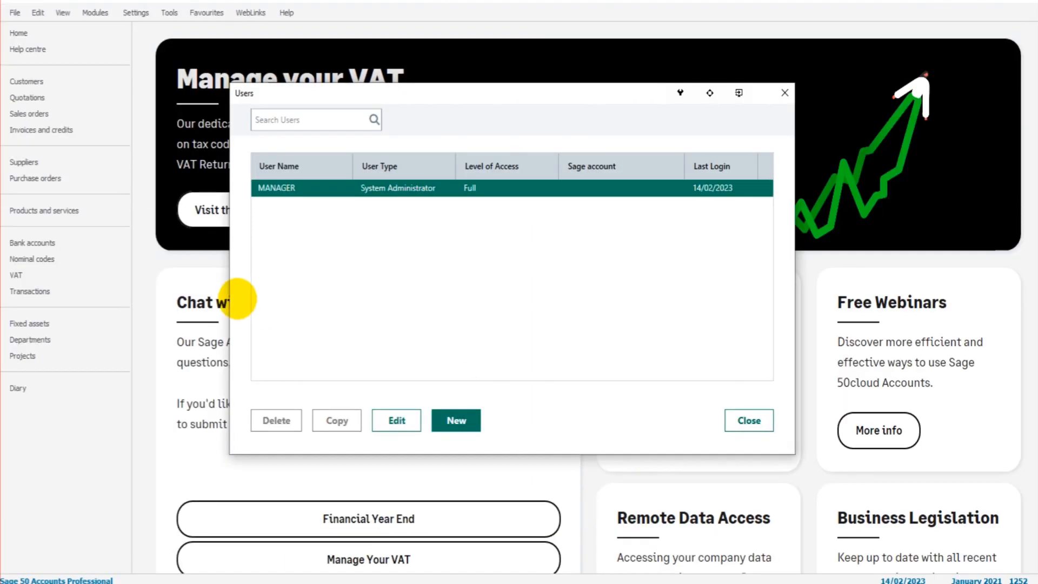
- Close the Users window to return to the home dashboard
{"action": "left_click", "coordinate": [747, 421]}
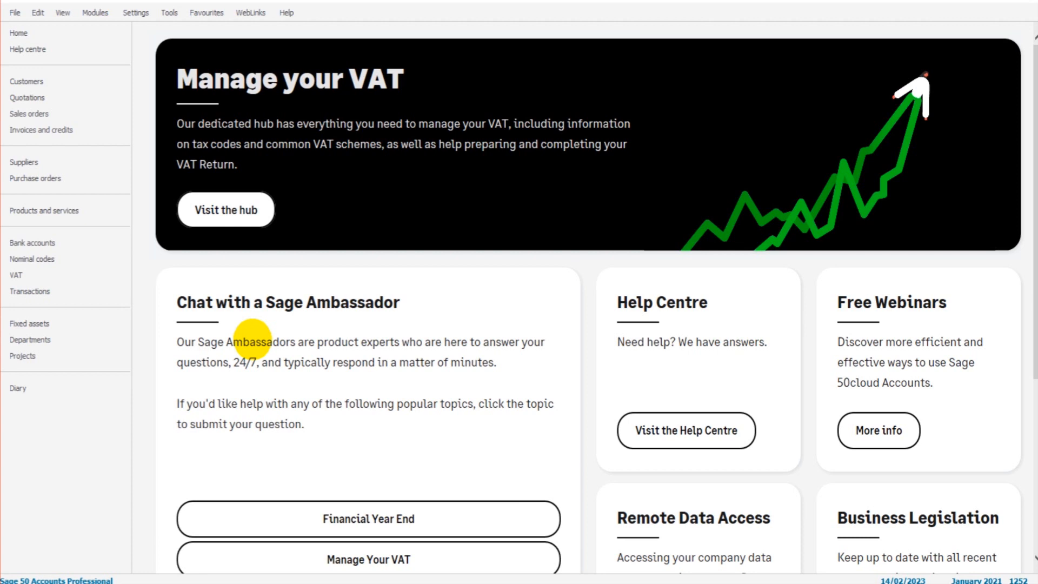
{"action": "mouse_move", "coordinate": [251, 339]}
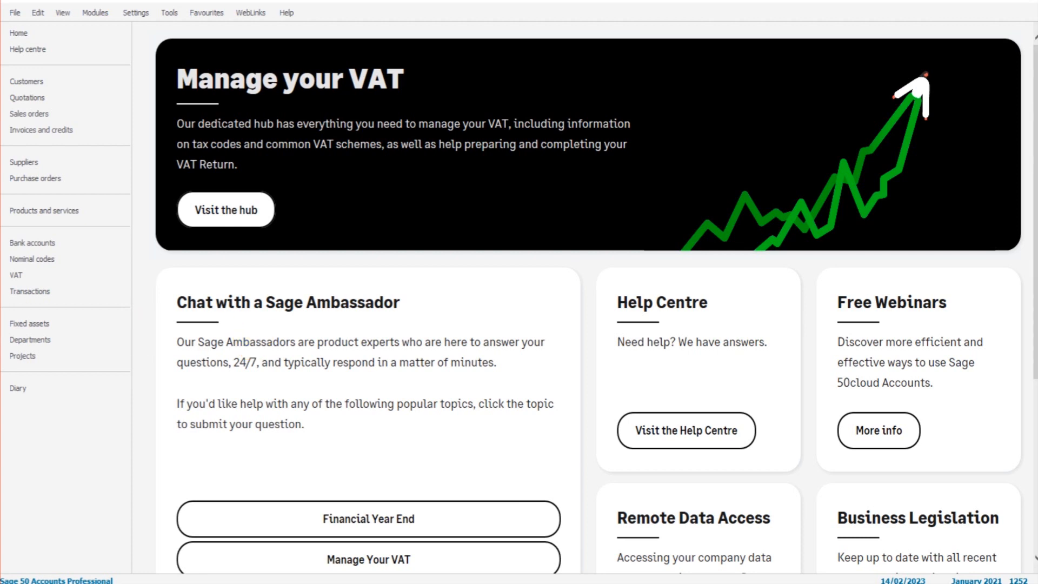